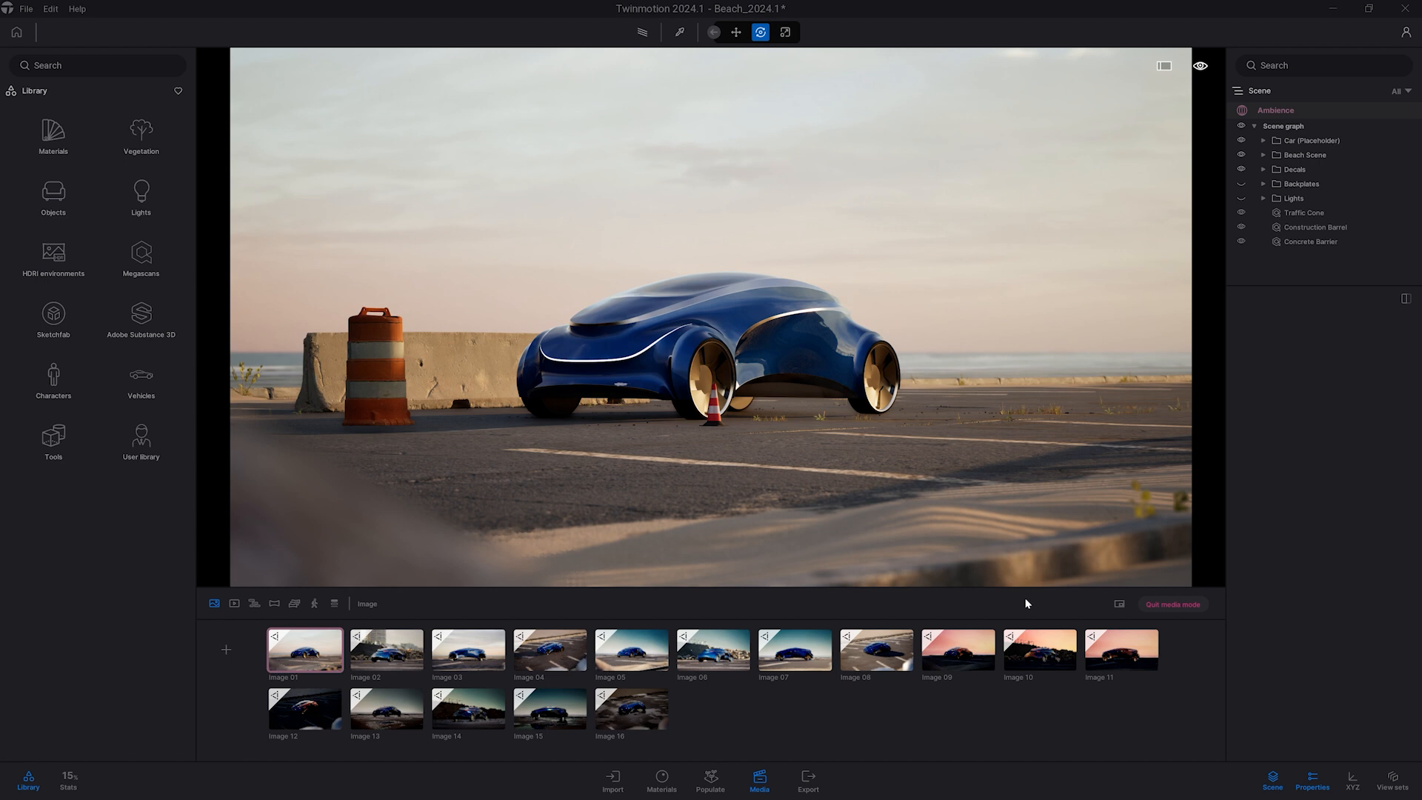
mouse_move(1038, 605)
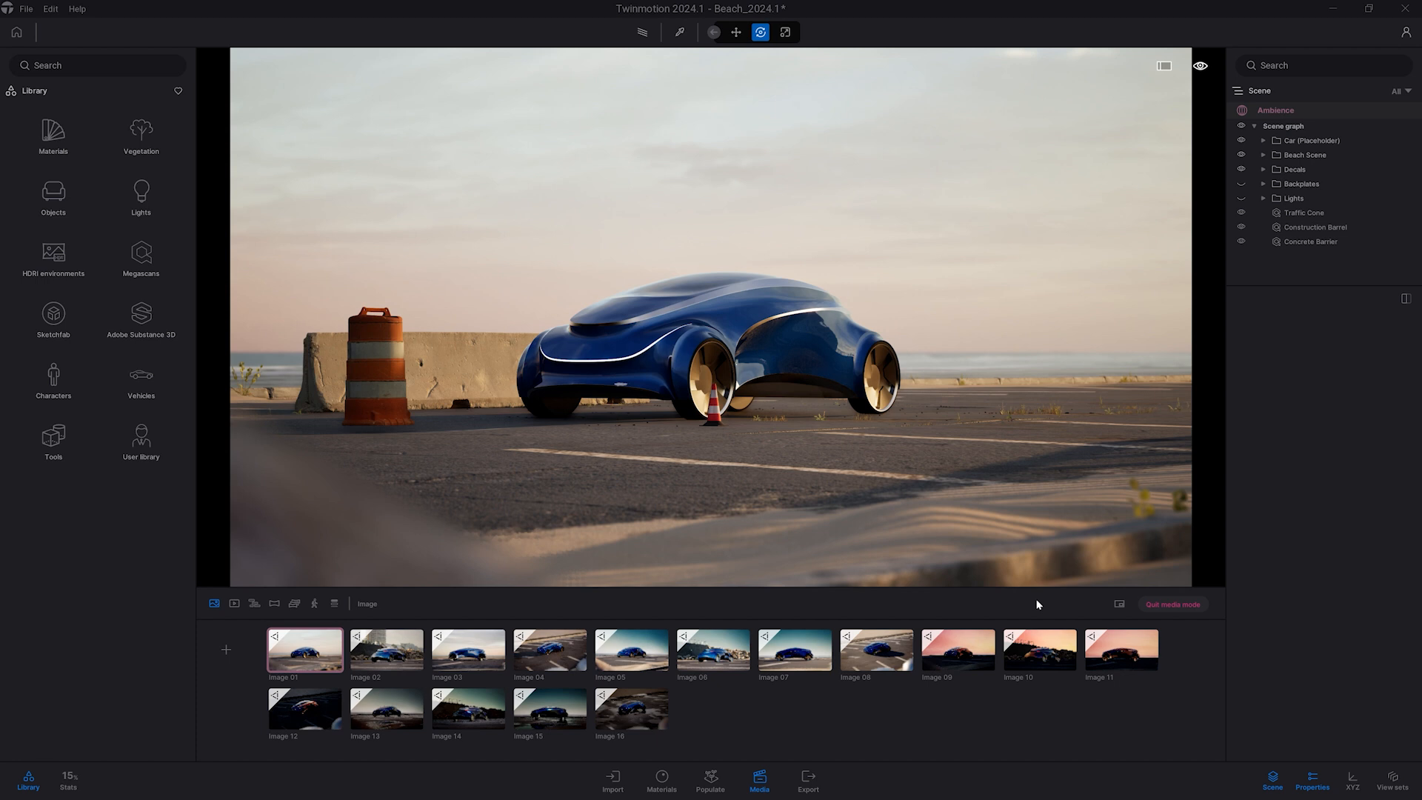
mouse_move(489, 269)
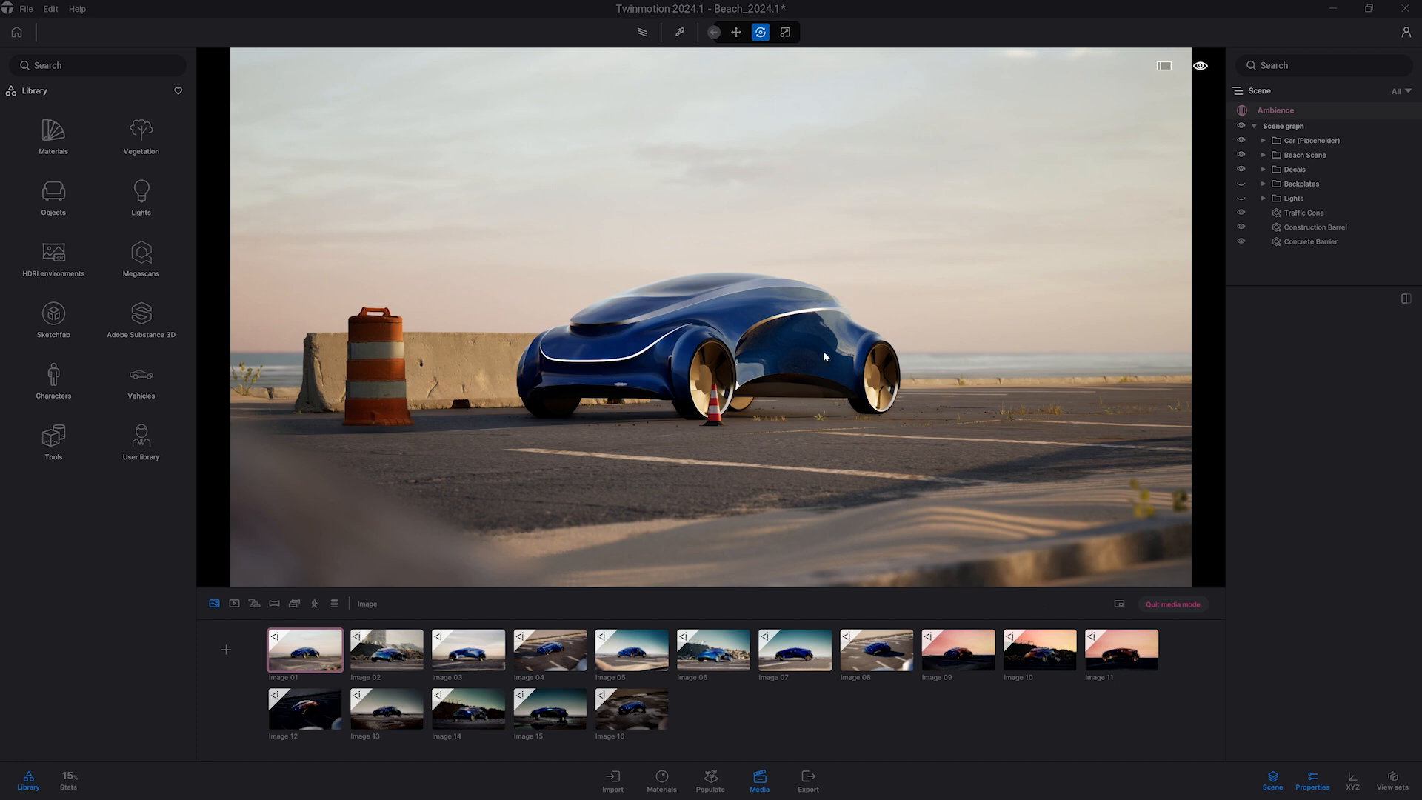
mouse_move(1287, 255)
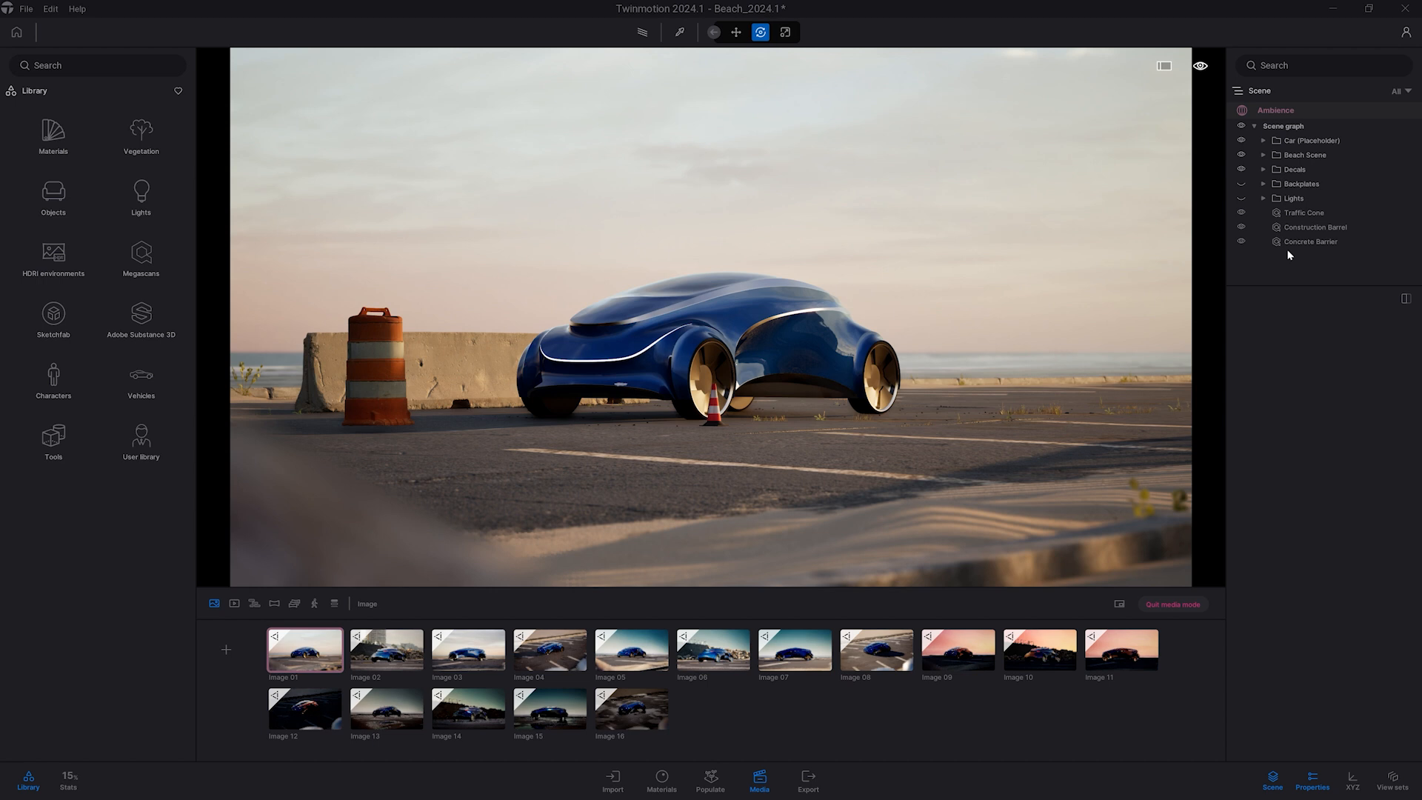
Select the Traffic Cone, enable its Layer ID and set it to layer 1.
click(1302, 212)
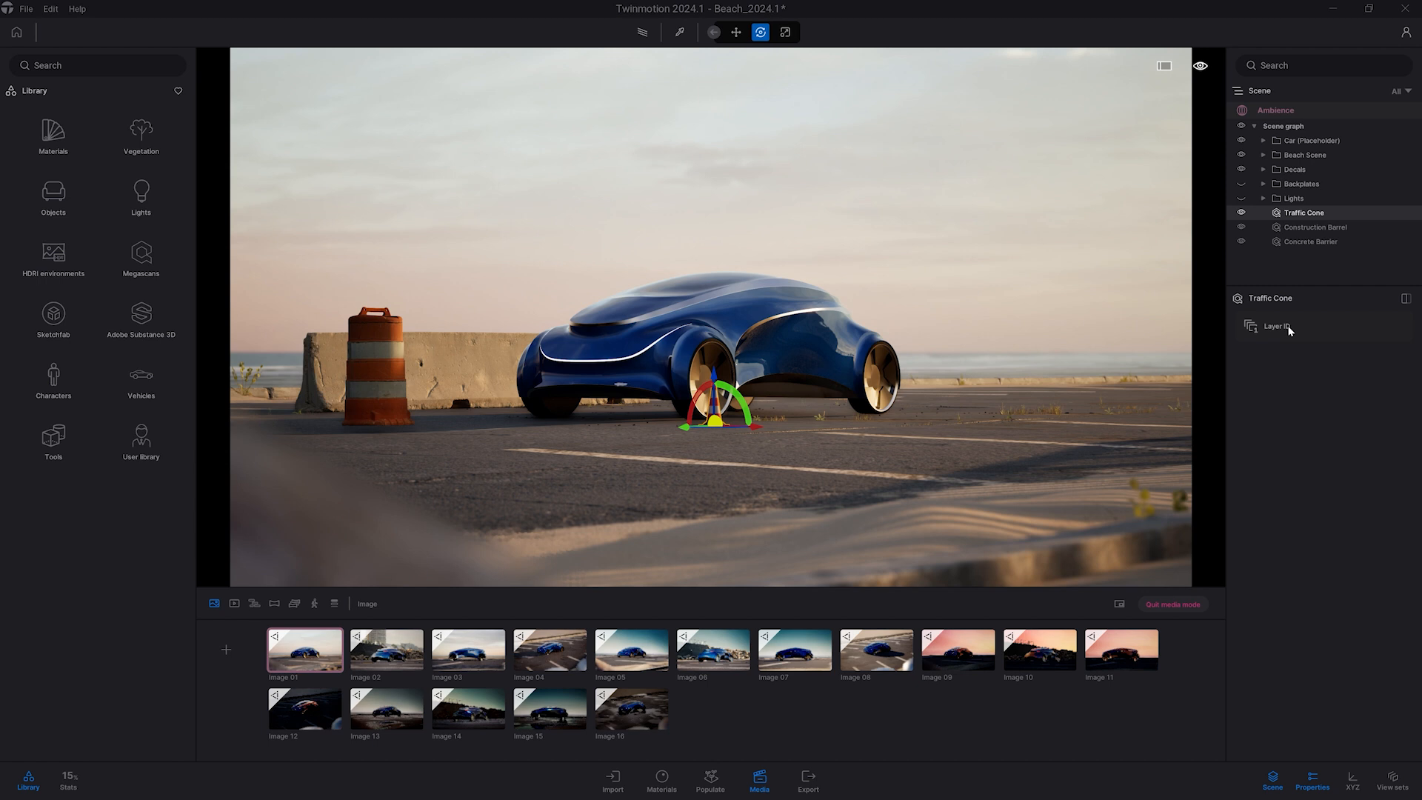
click(1252, 326)
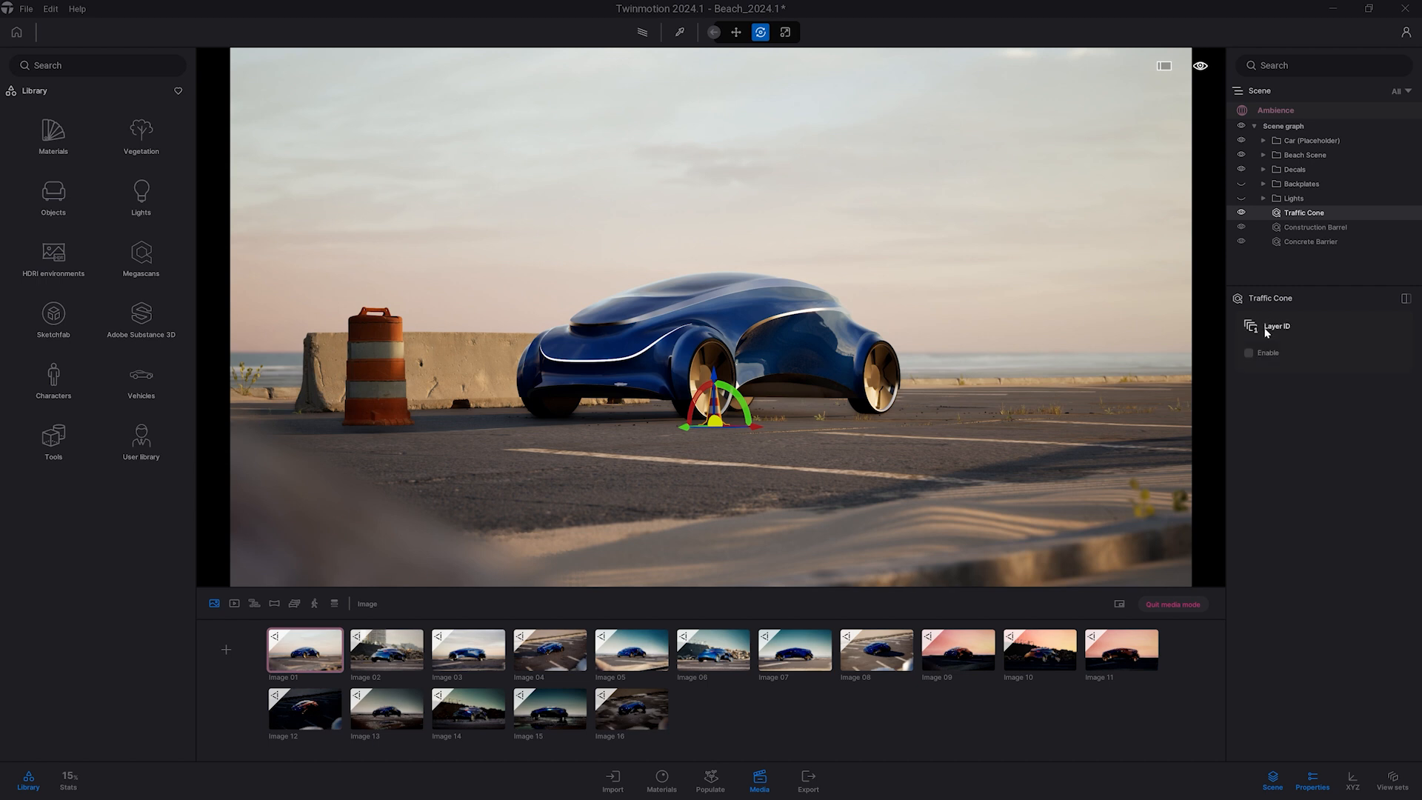
click(1251, 353)
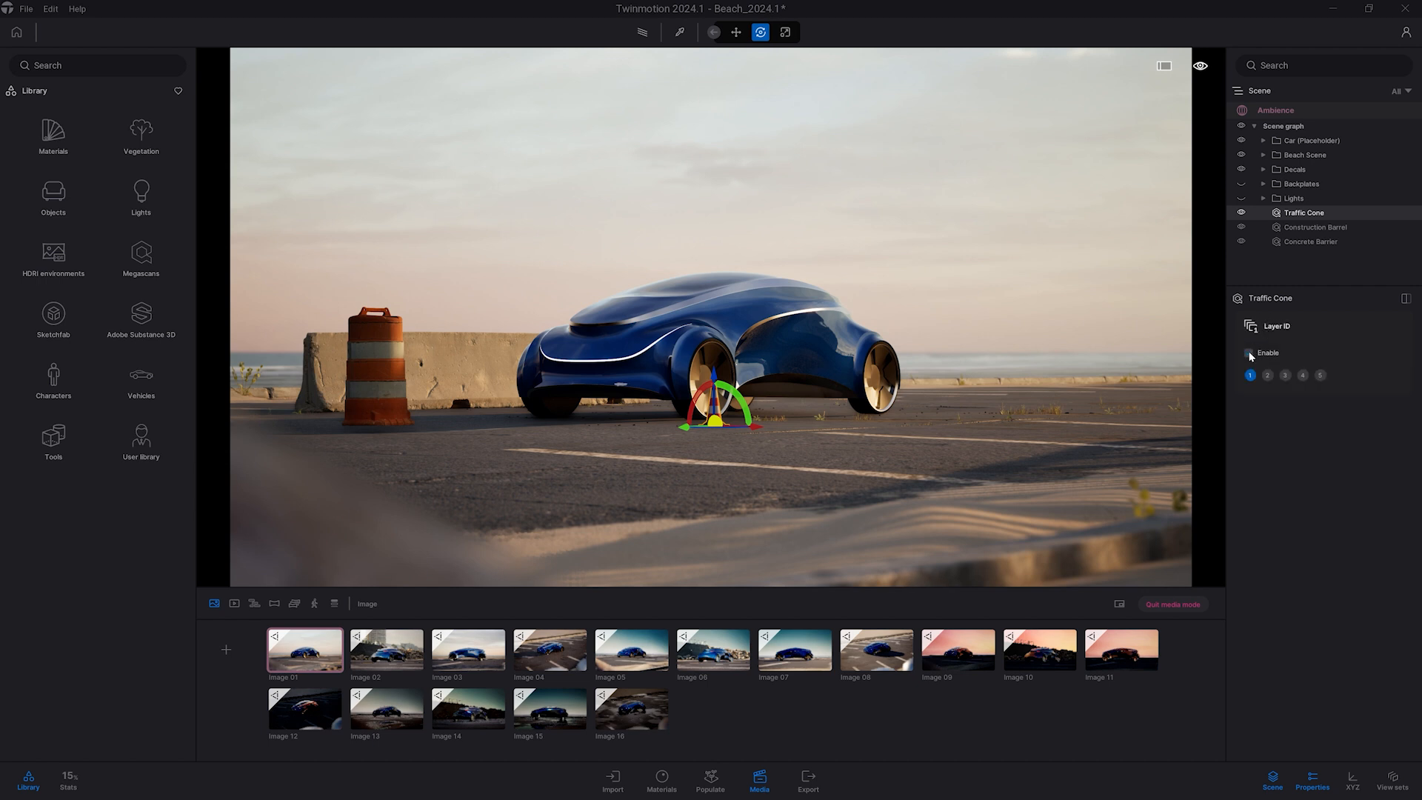
click(1249, 353)
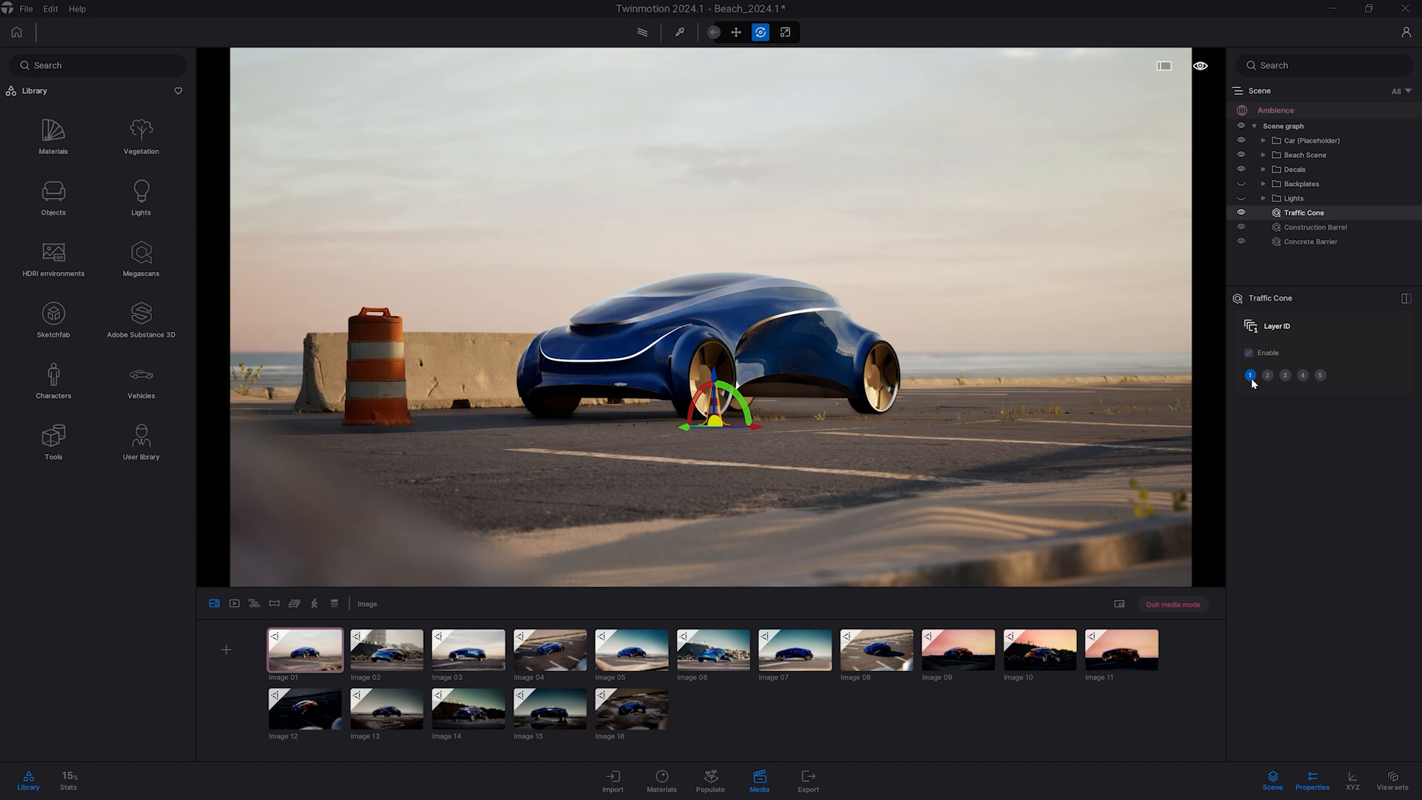
mouse_move(1284, 264)
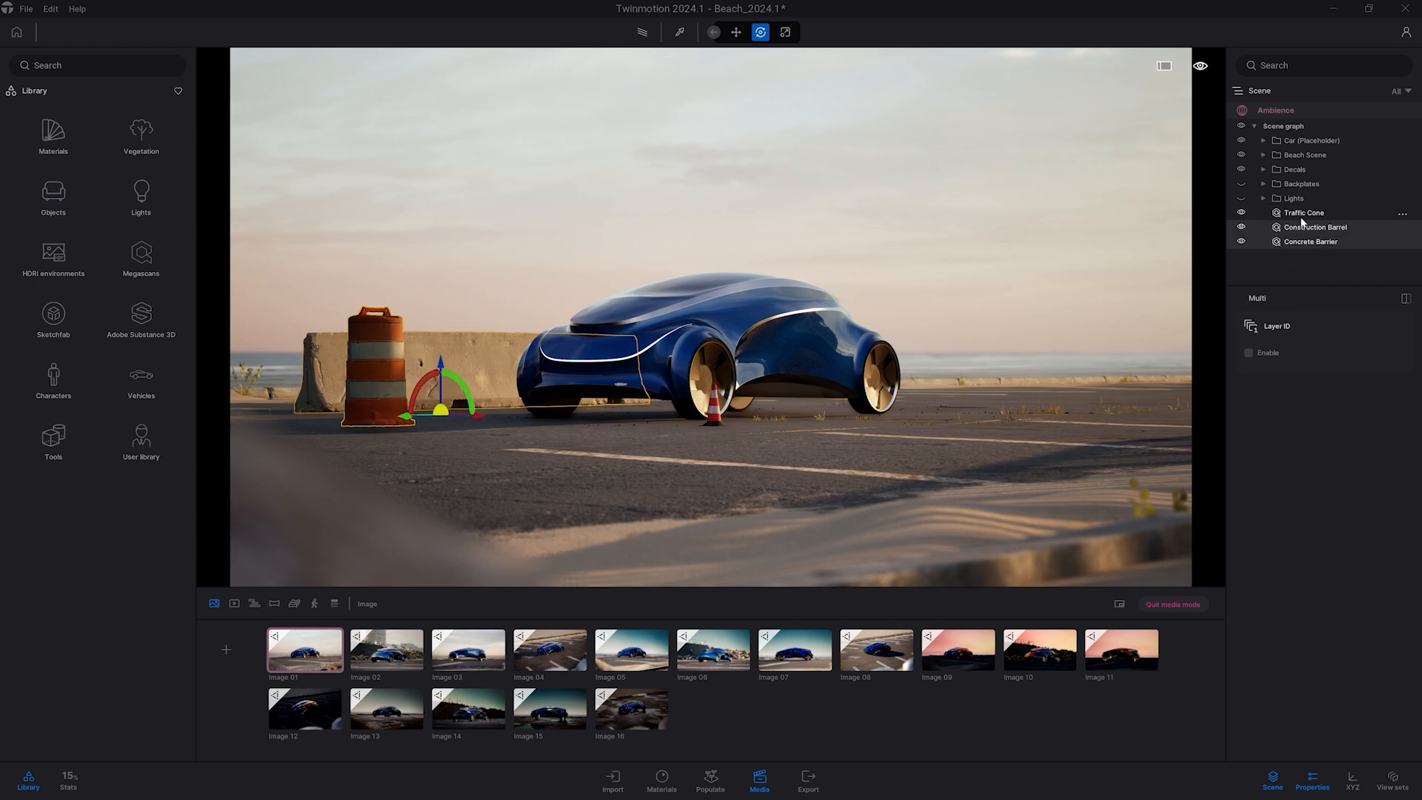
Enable layer ID 1 on the barrel and barrier, set the car to layer 2, then deselect.
click(1249, 353)
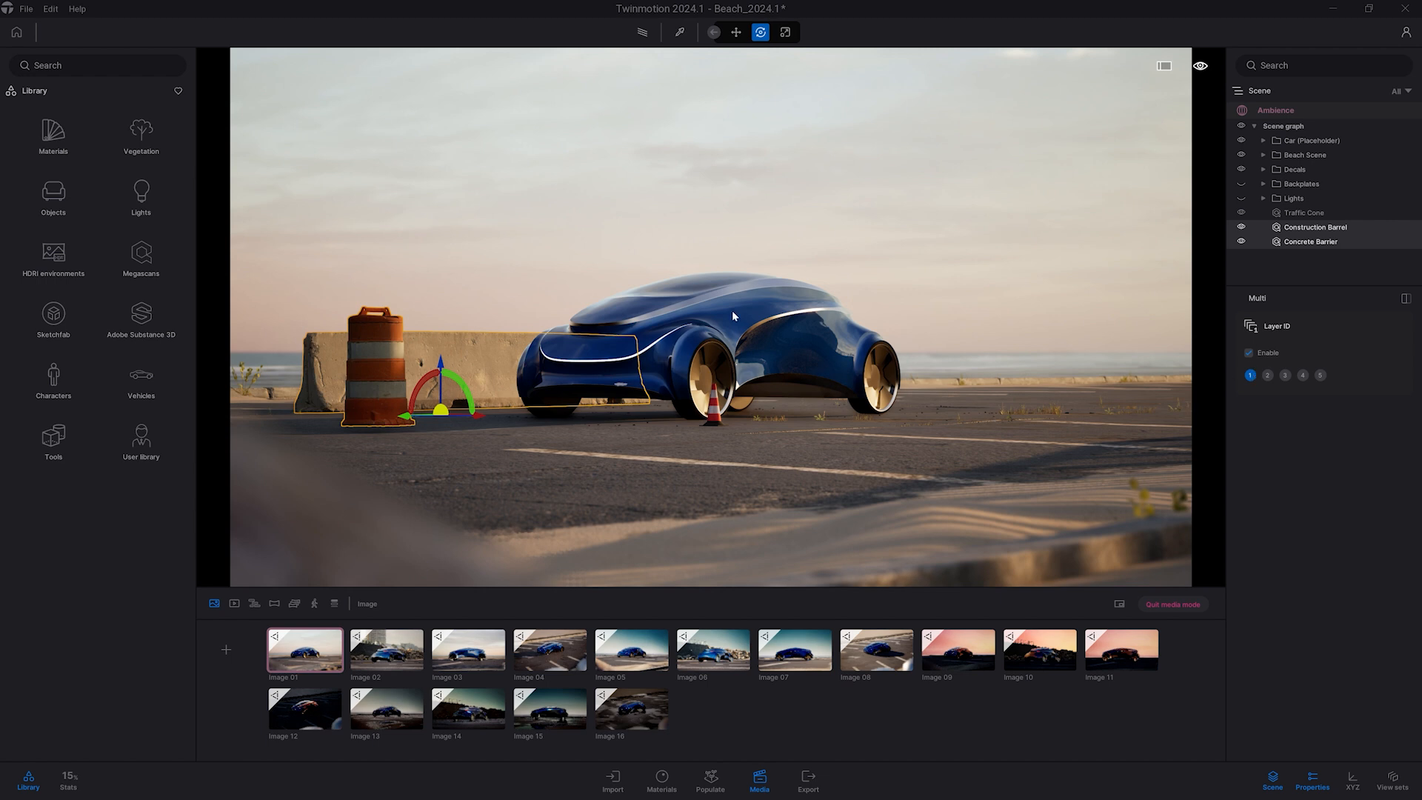
click(1311, 140)
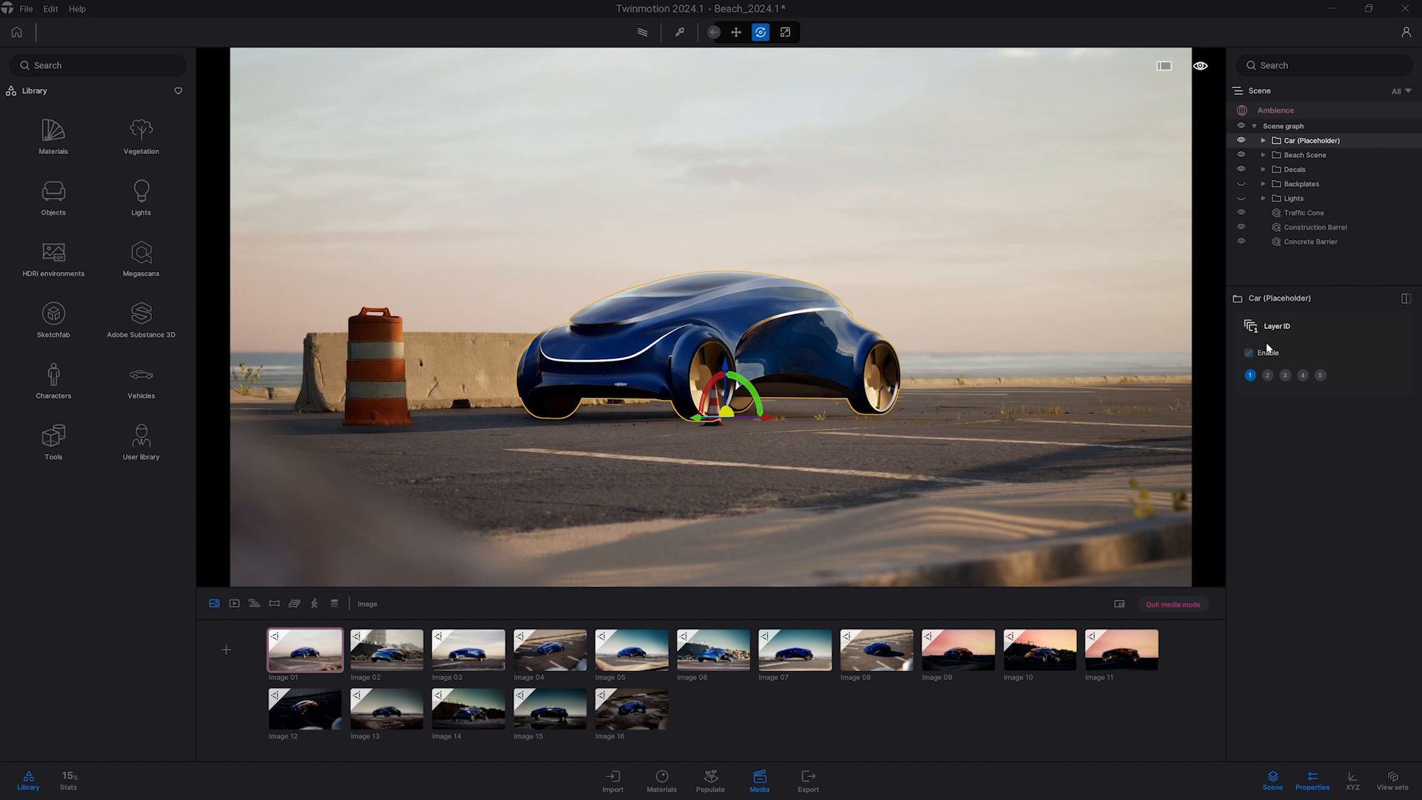
click(1267, 375)
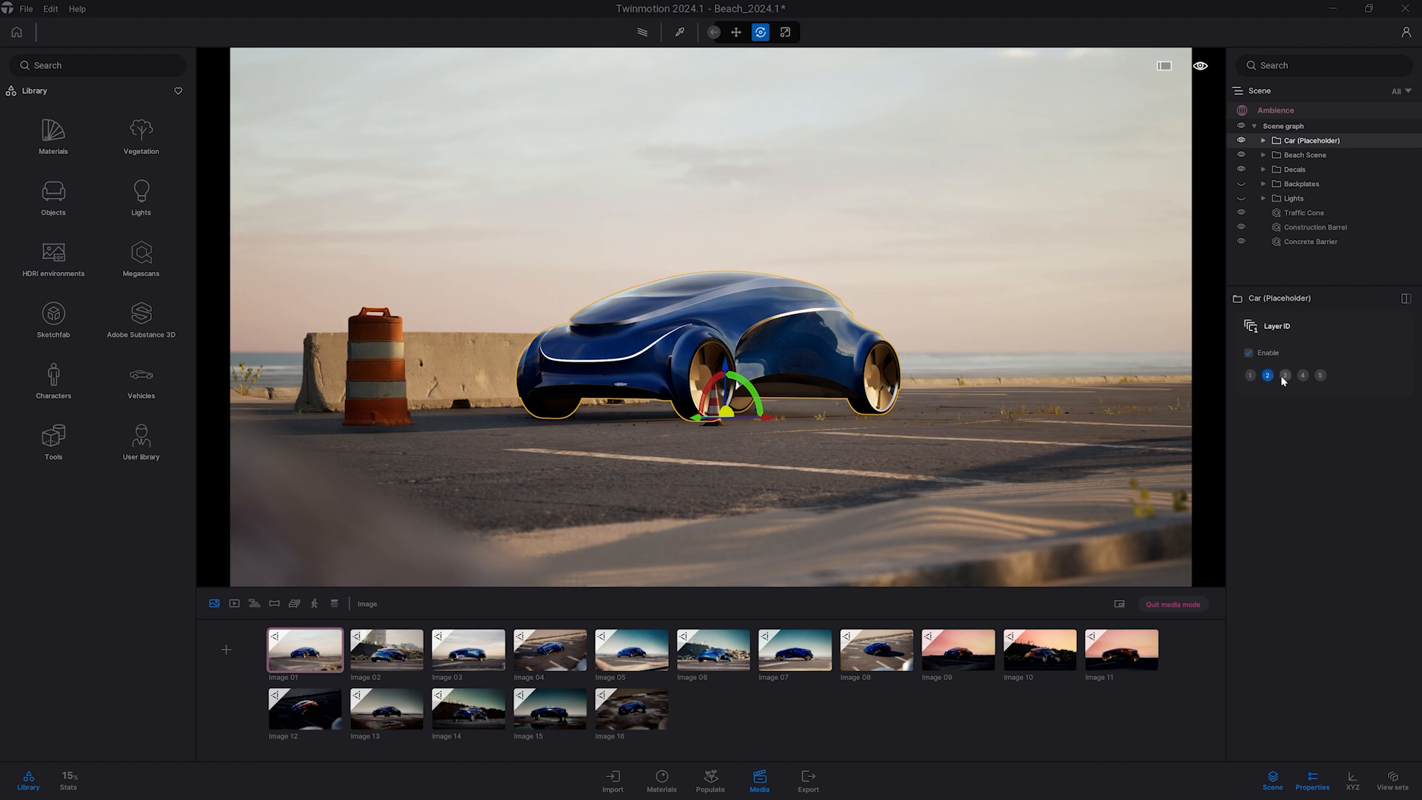
mouse_move(1025, 408)
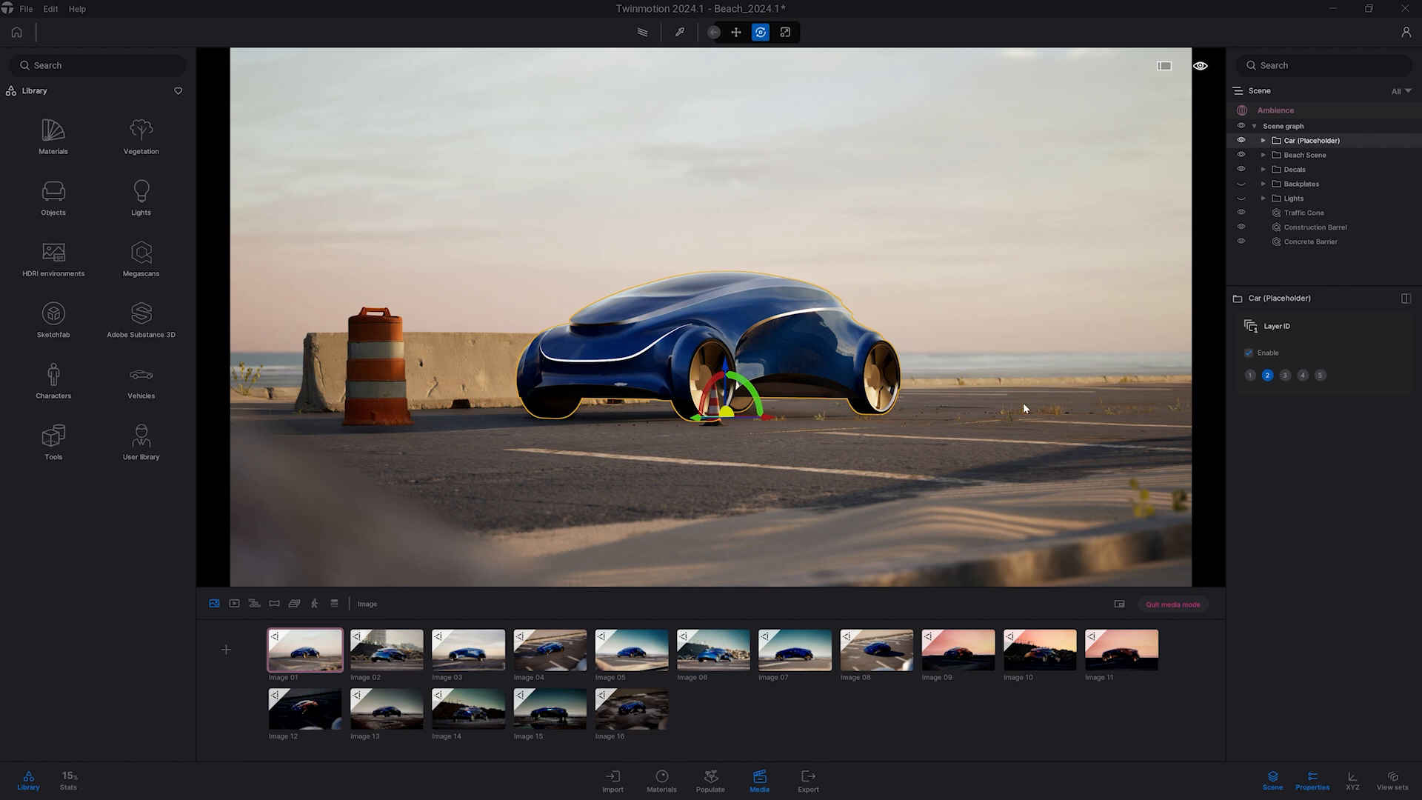
click(1304, 213)
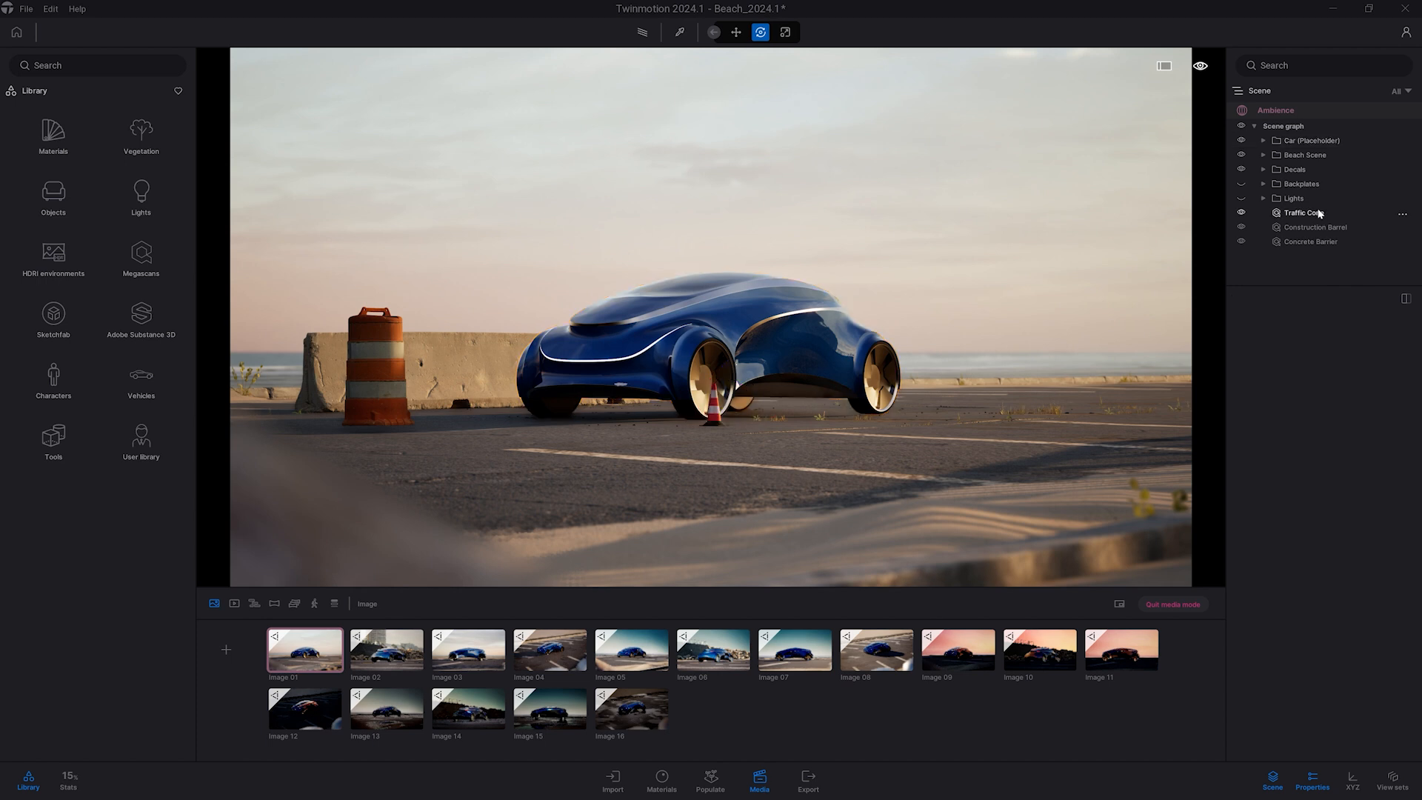
Select the Plants group under Beach Scene and give it layer ID 3.
click(1264, 154)
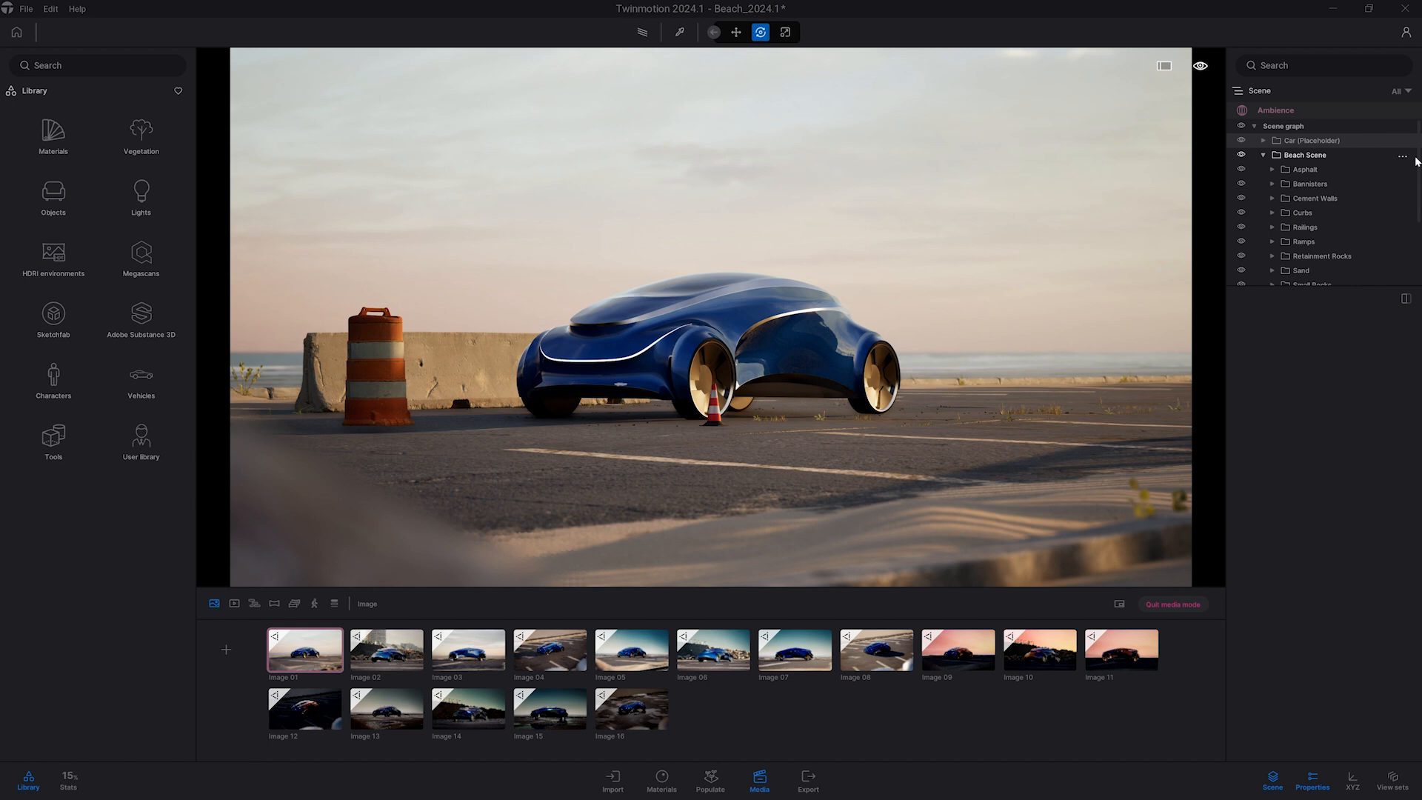
scroll(down, 3)
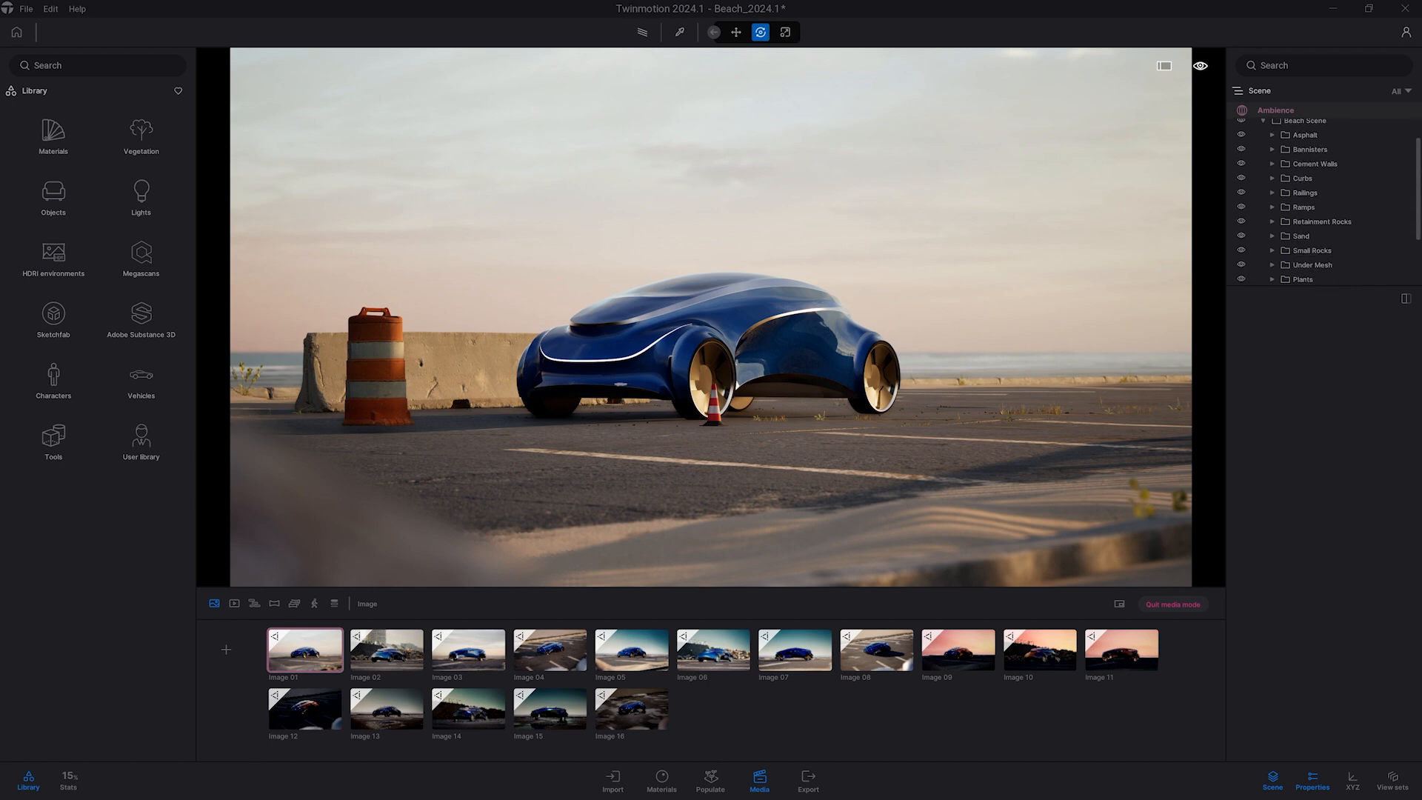
click(1302, 278)
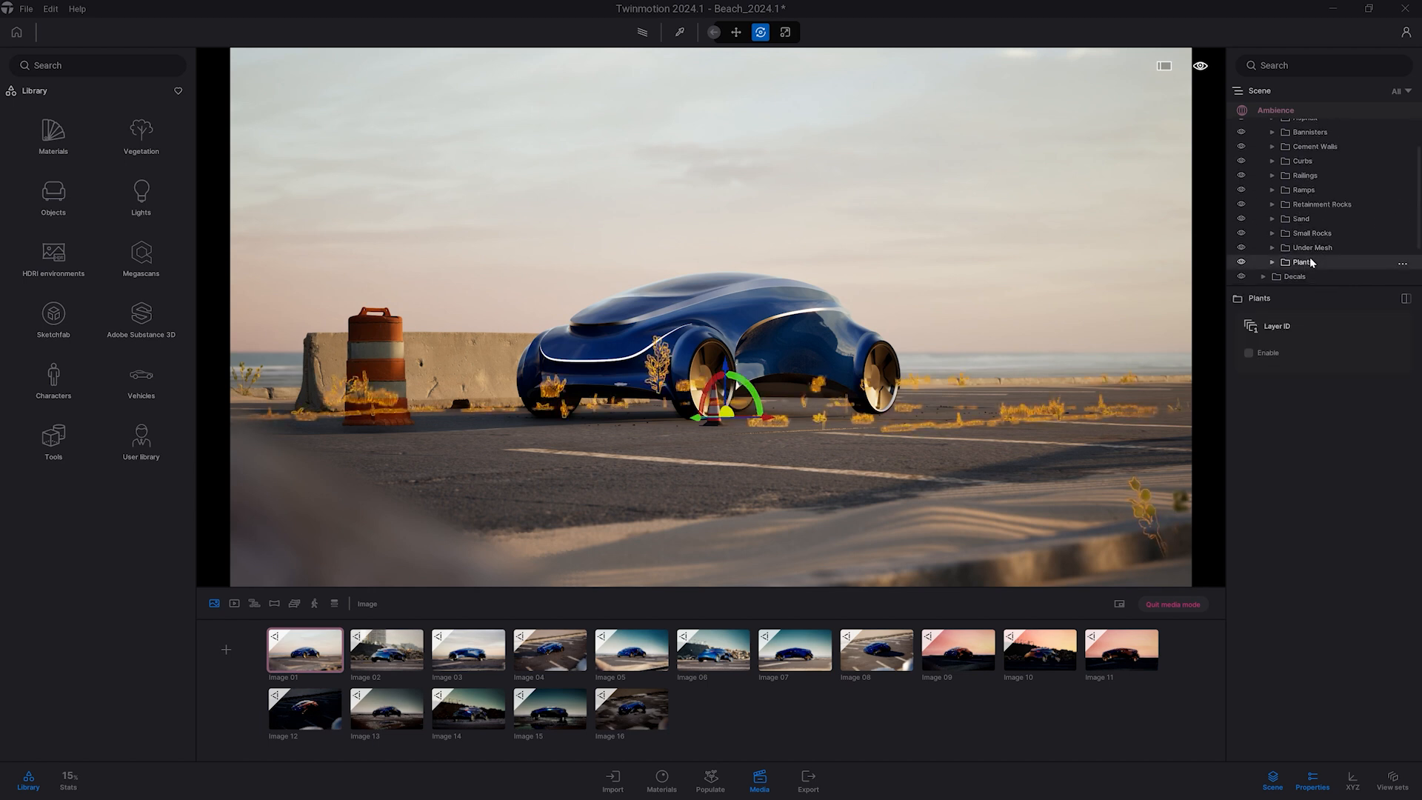
click(1249, 355)
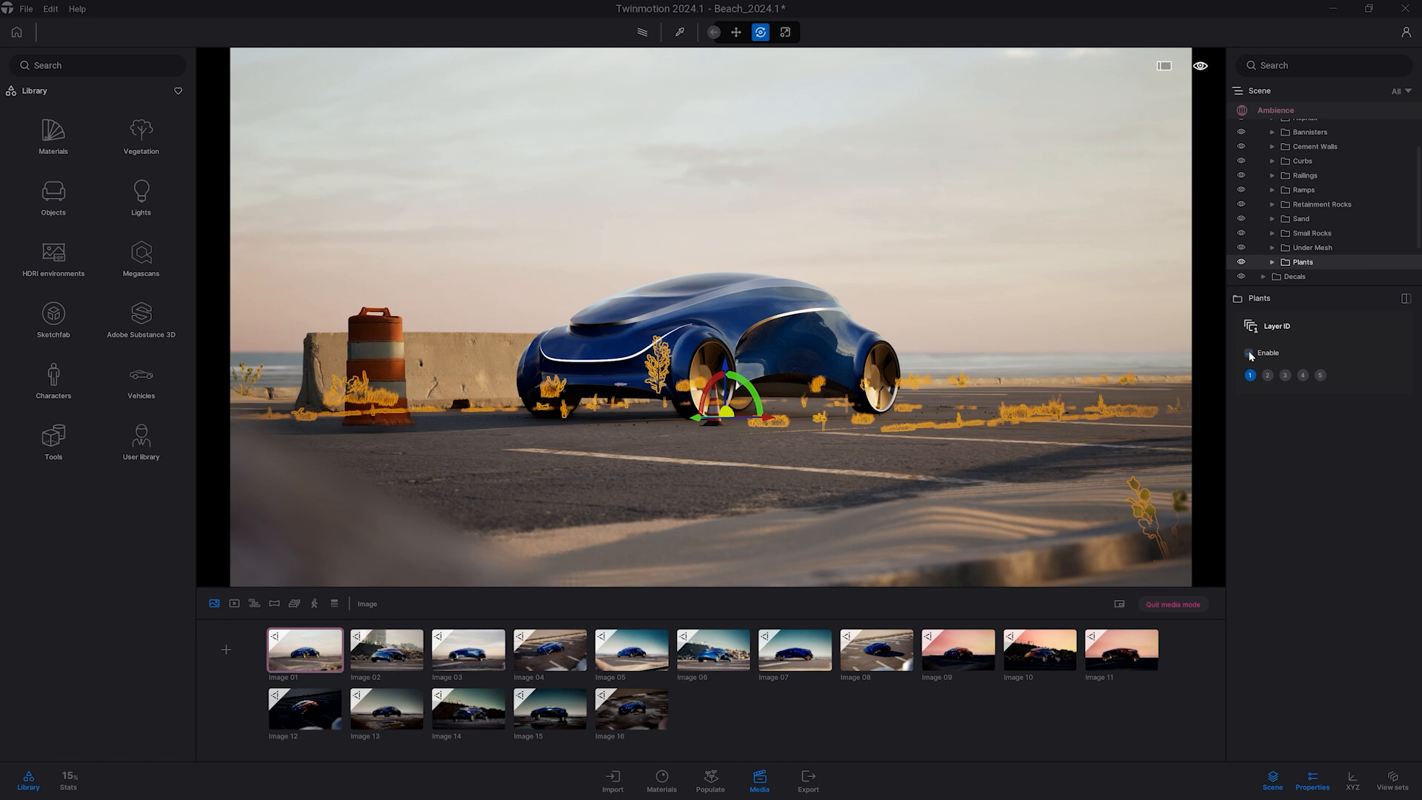
click(1285, 375)
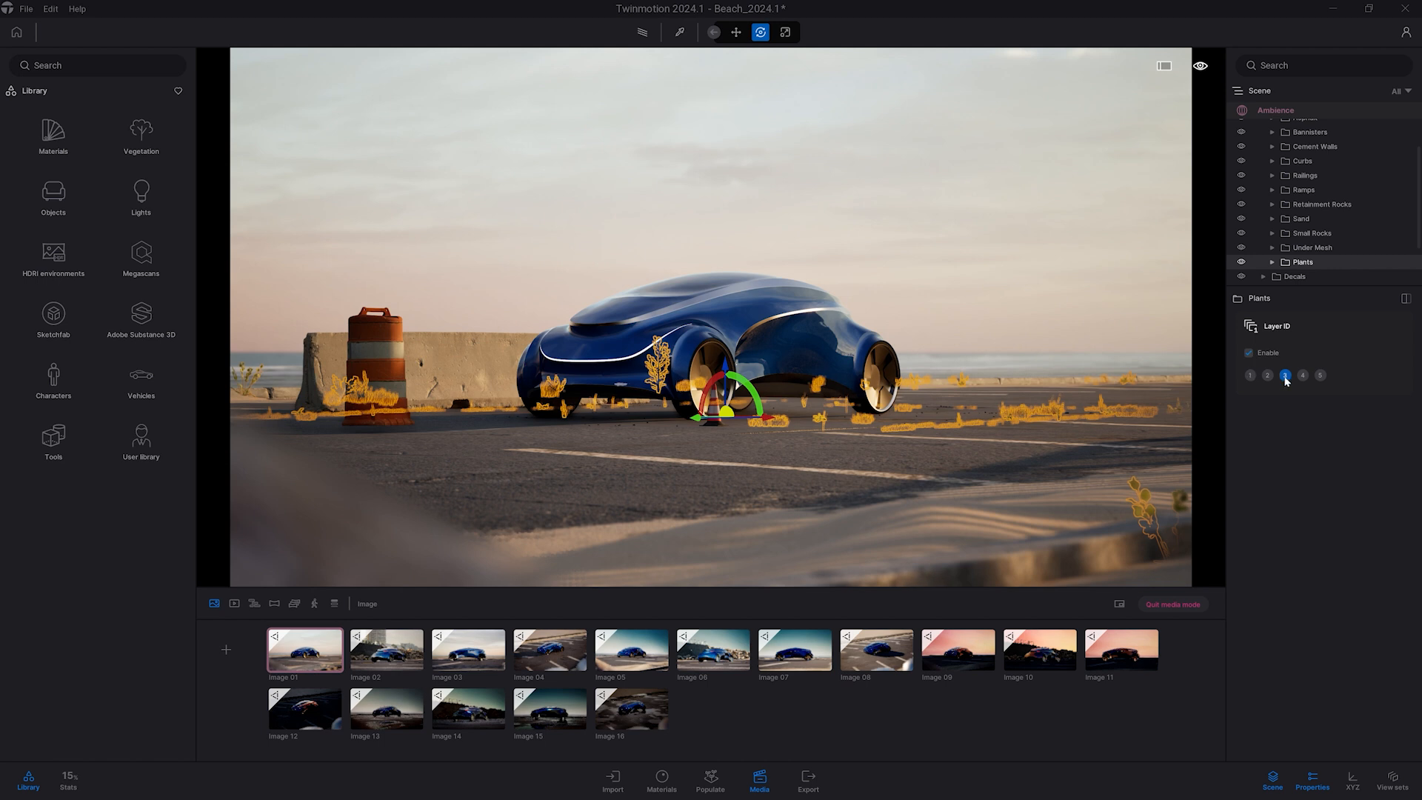
click(1284, 375)
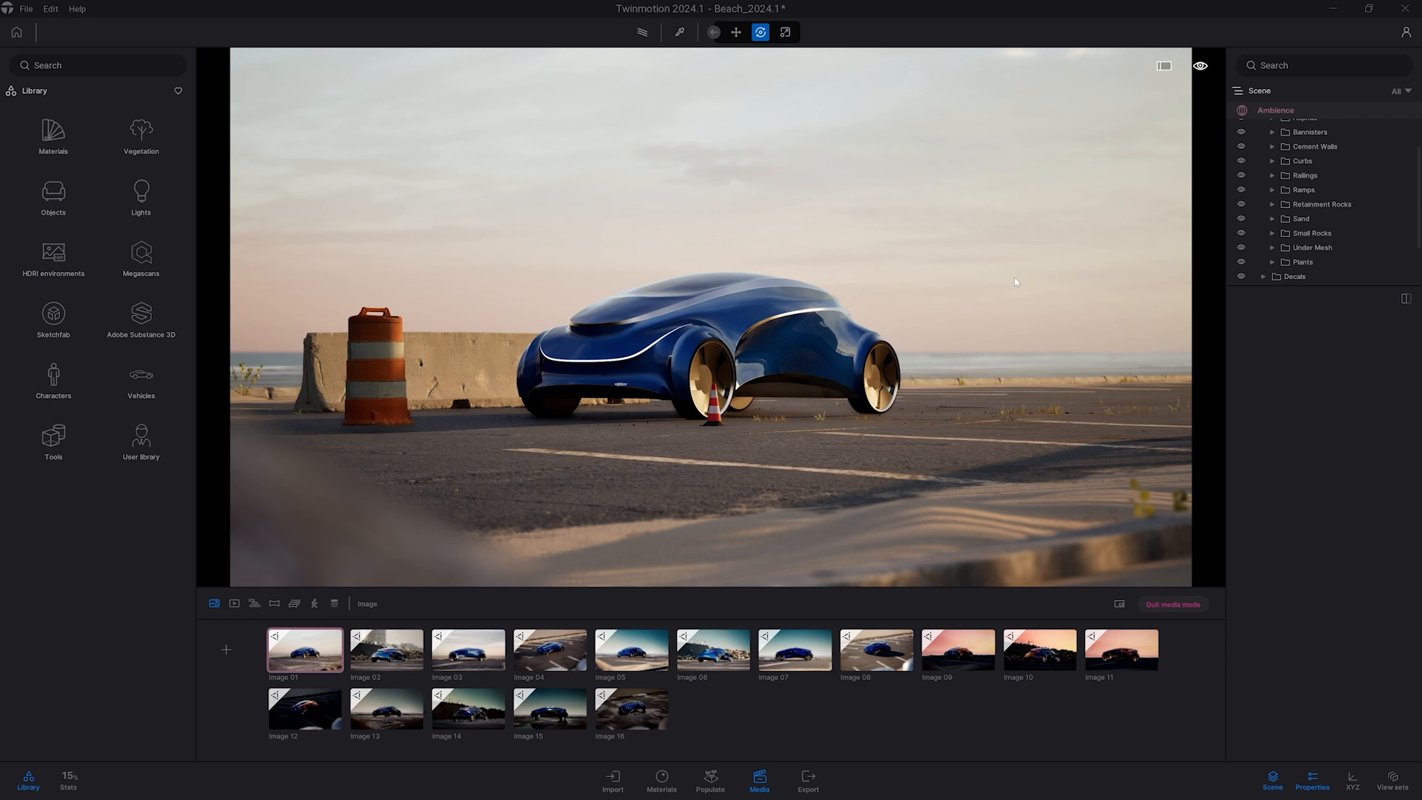
mouse_move(806, 780)
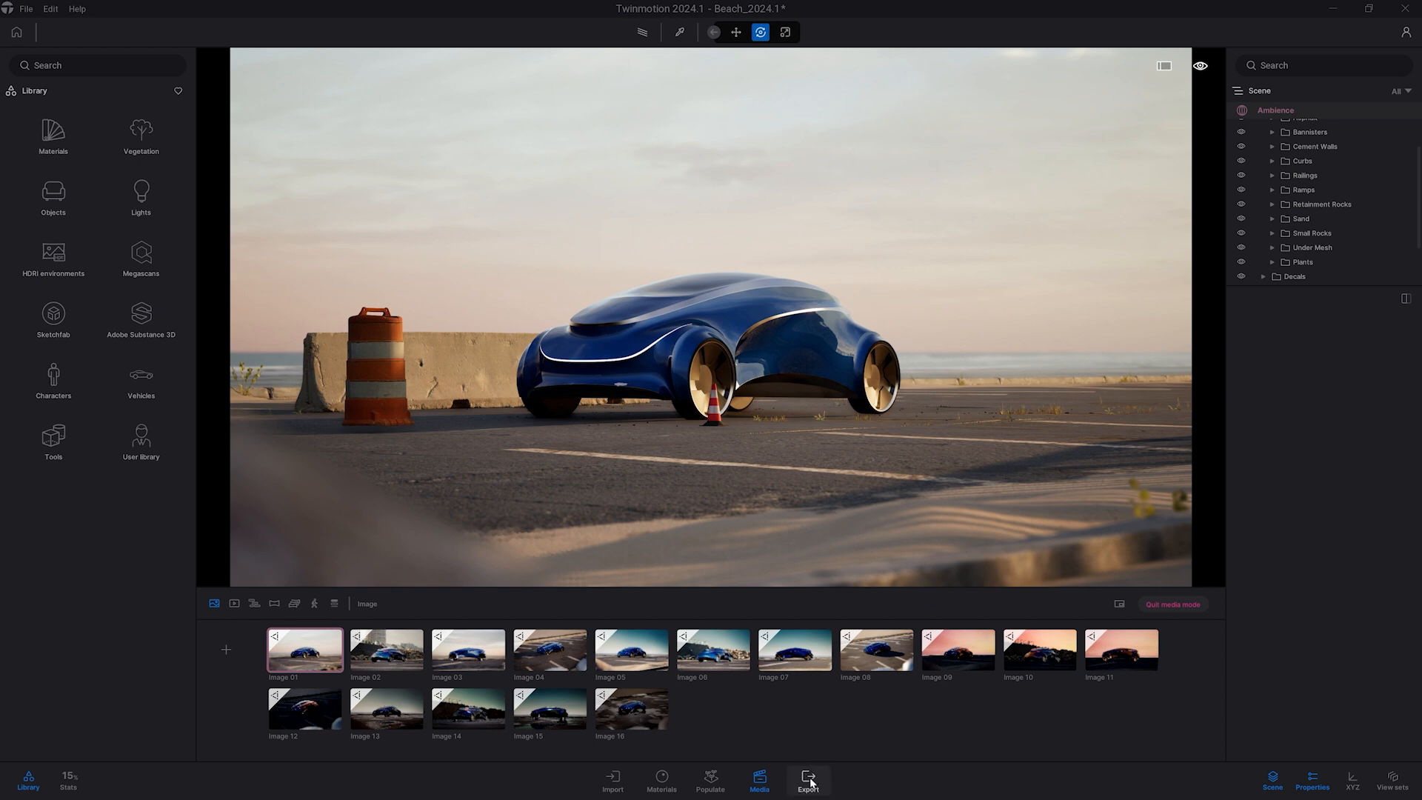
Choose local PNG image export with only Image 01 selected.
click(807, 779)
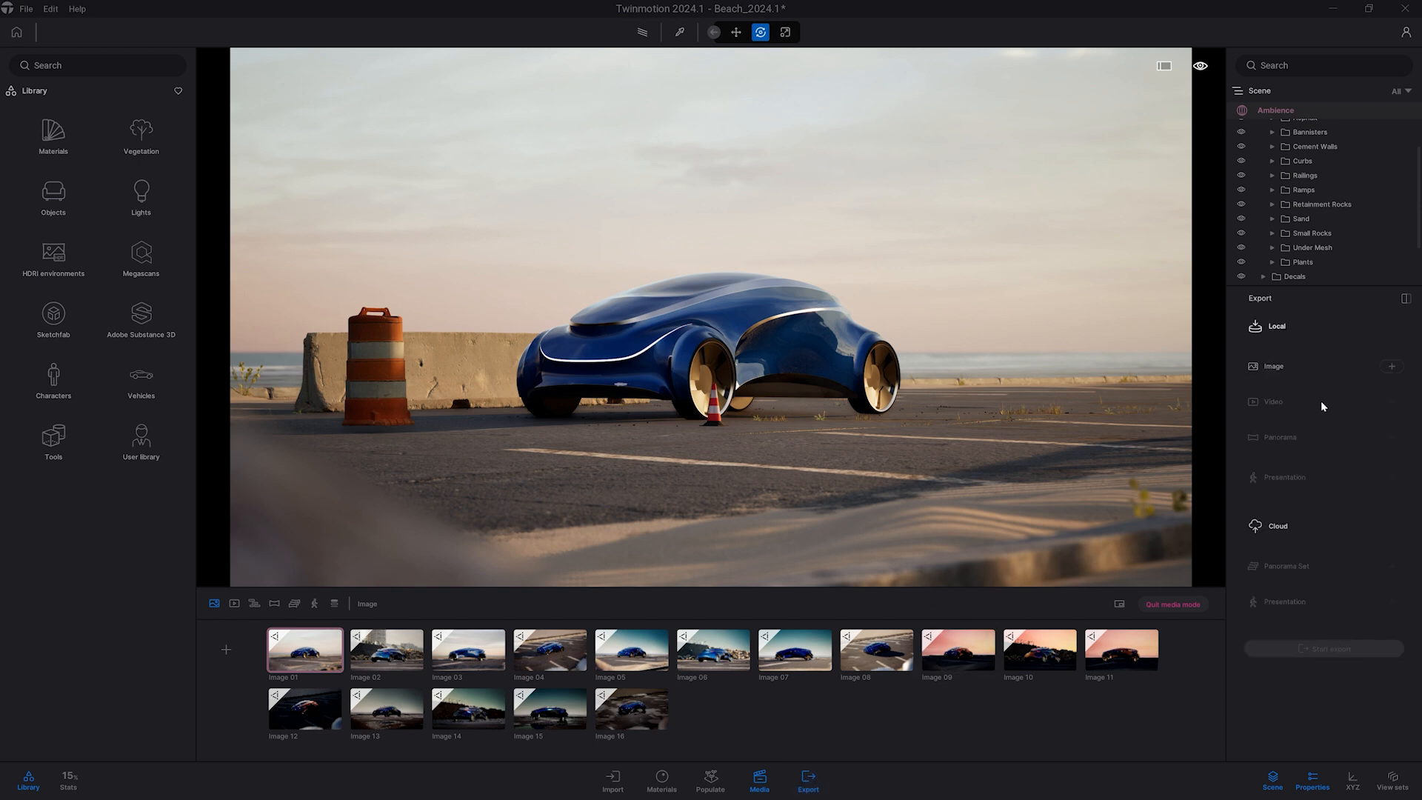
click(1392, 369)
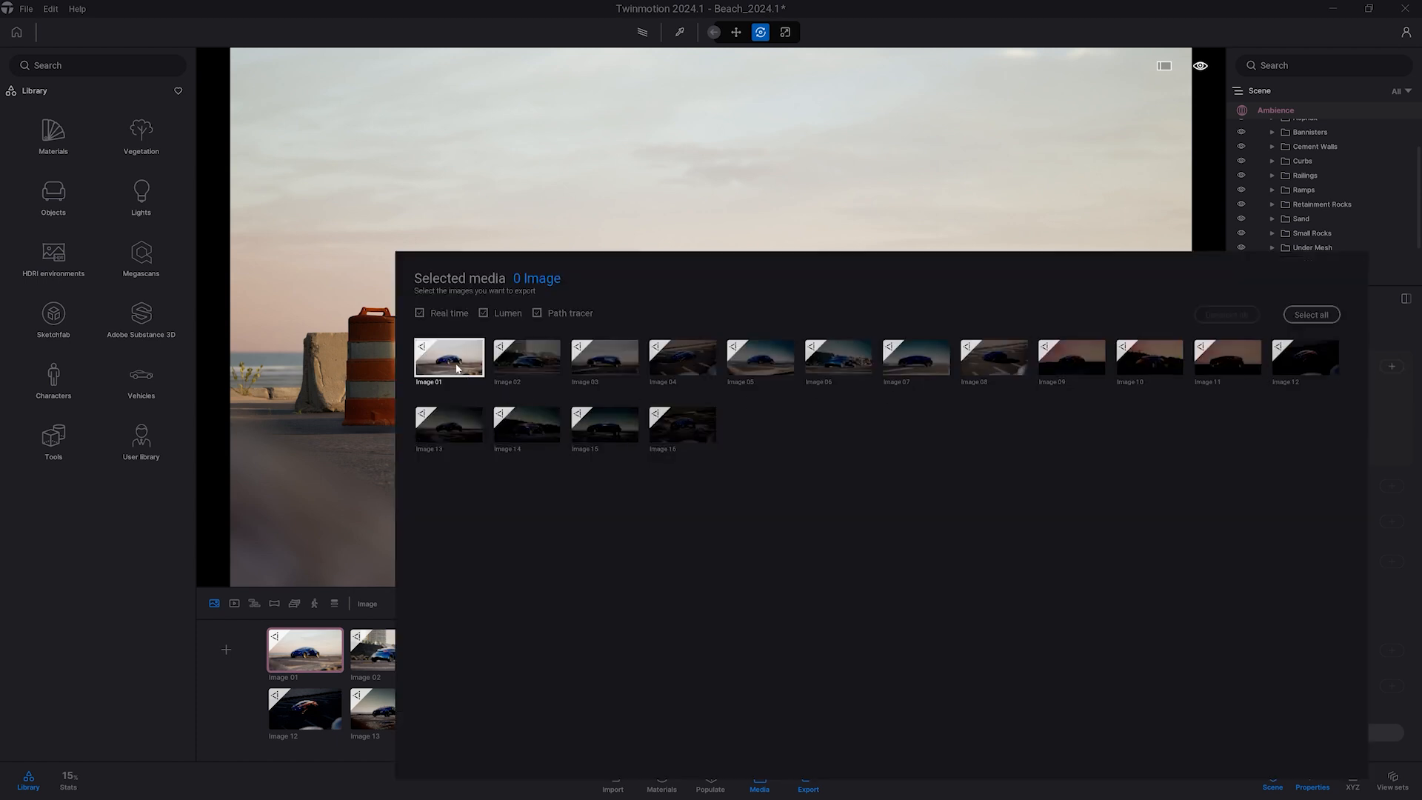
click(423, 346)
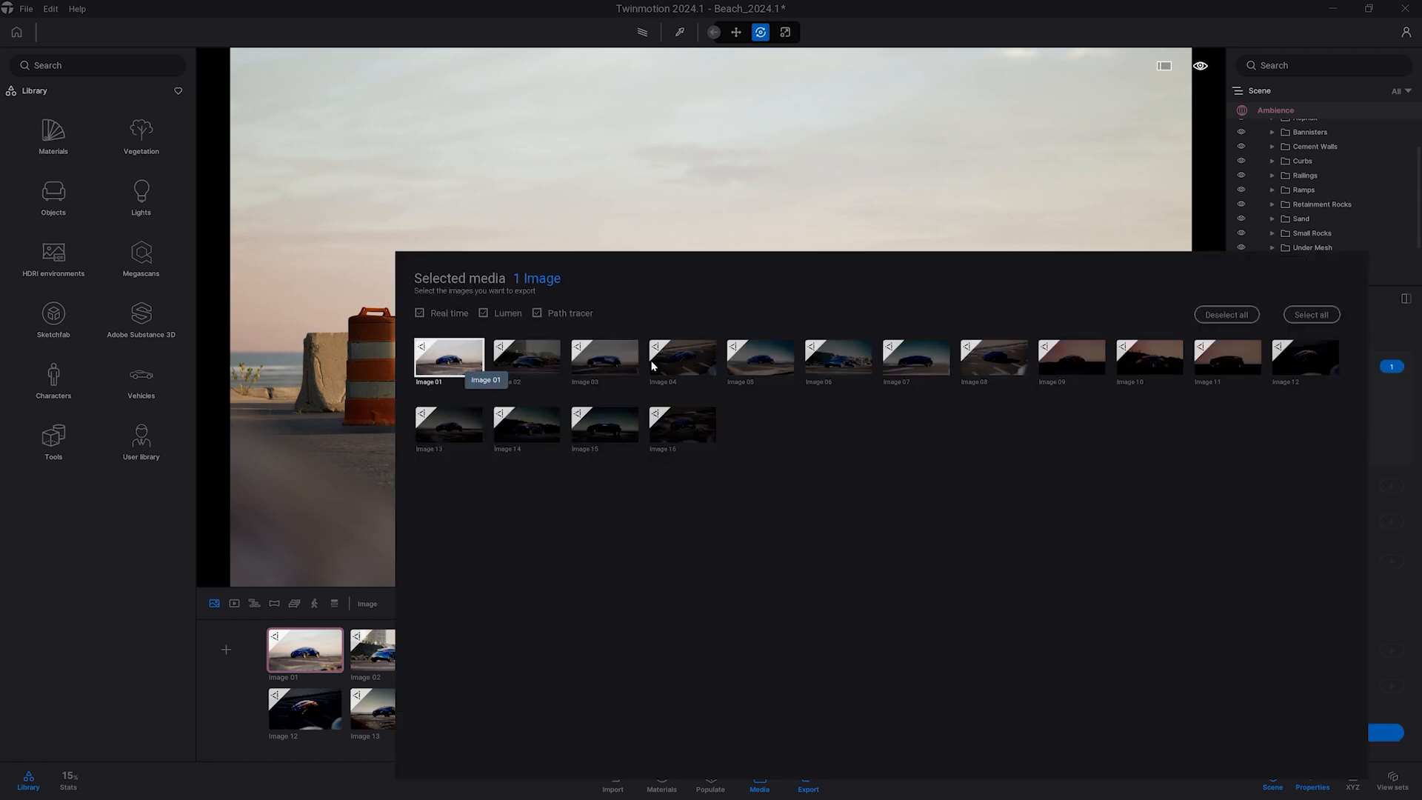
click(805, 780)
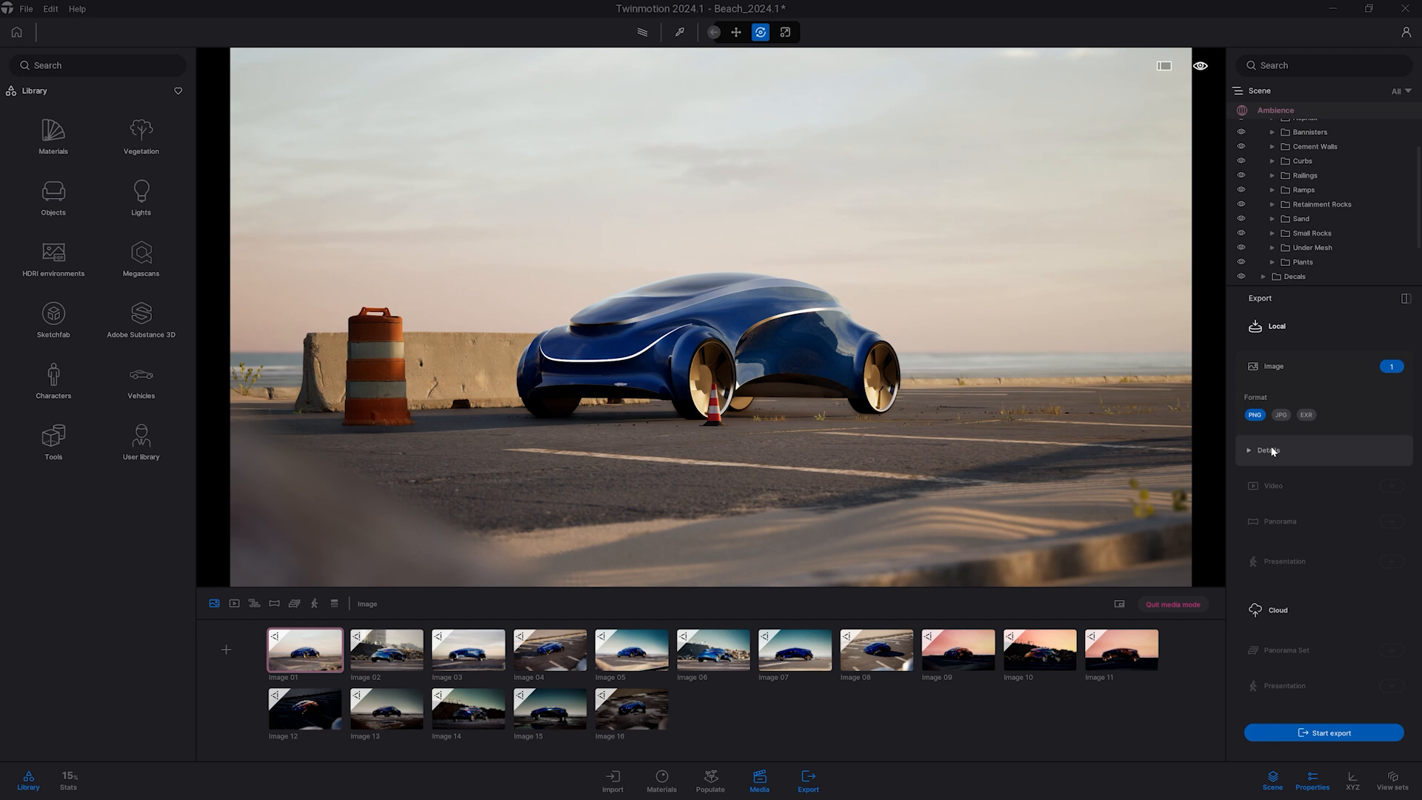
In export Details, enable Sky and Layers 1–3 render layers exported as masks.
click(1265, 449)
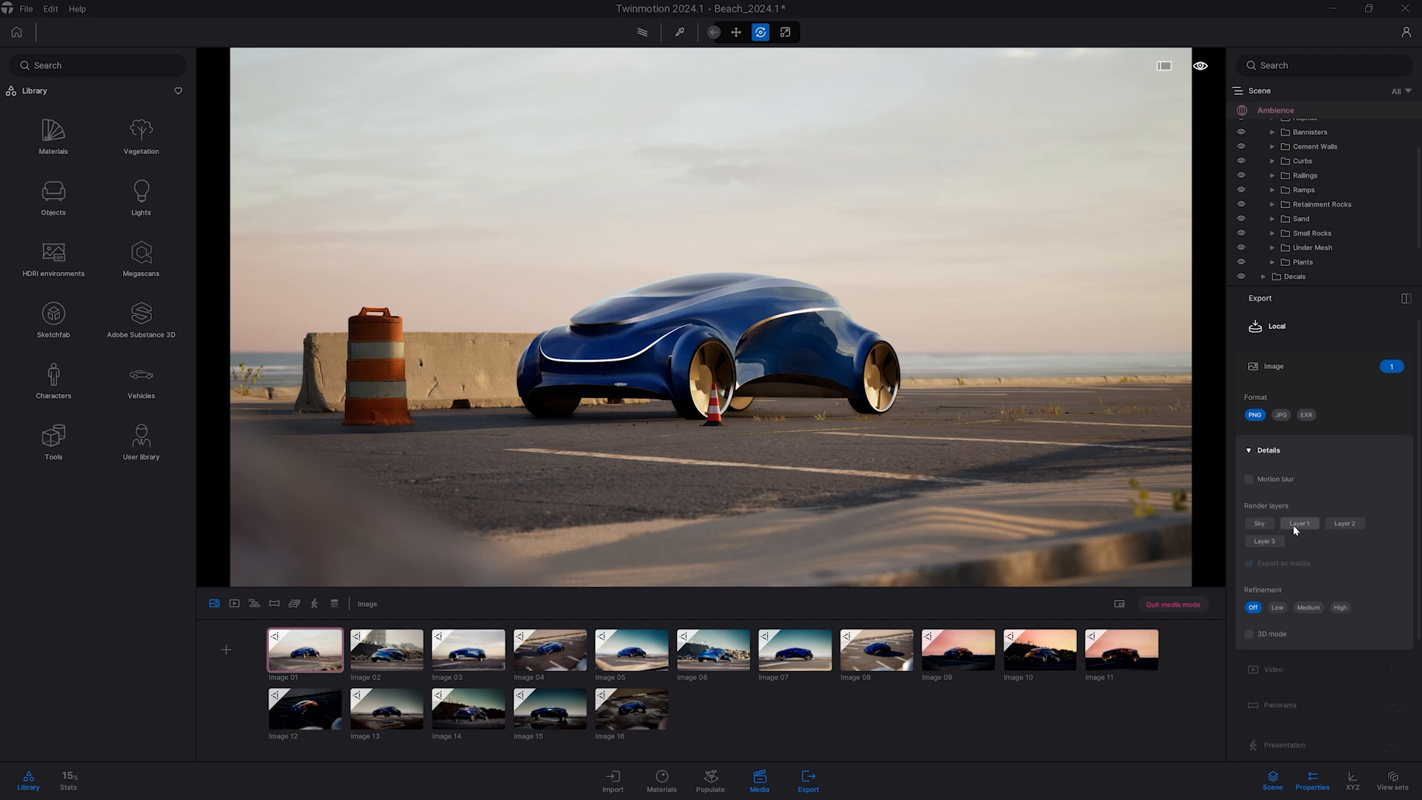
mouse_move(1298, 523)
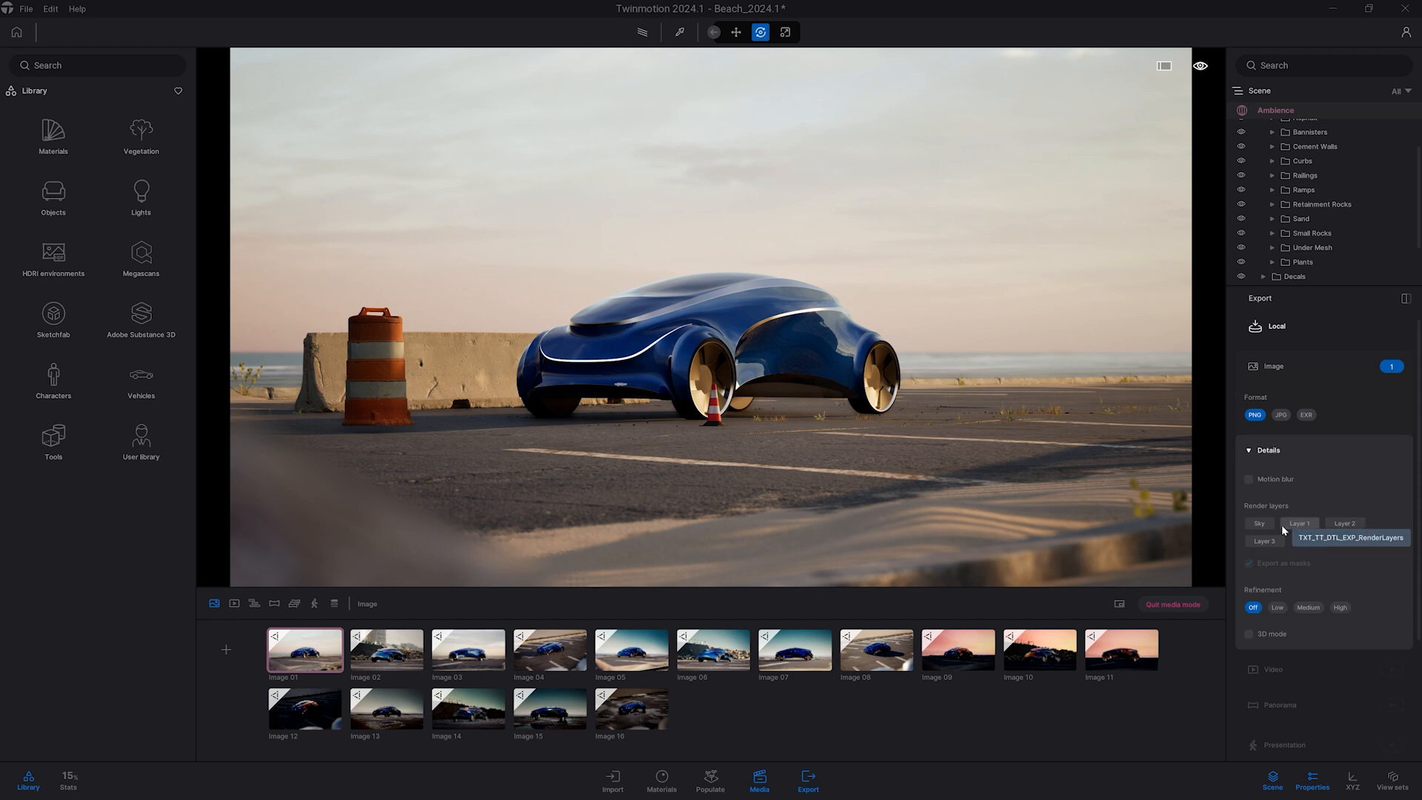
mouse_move(1302, 540)
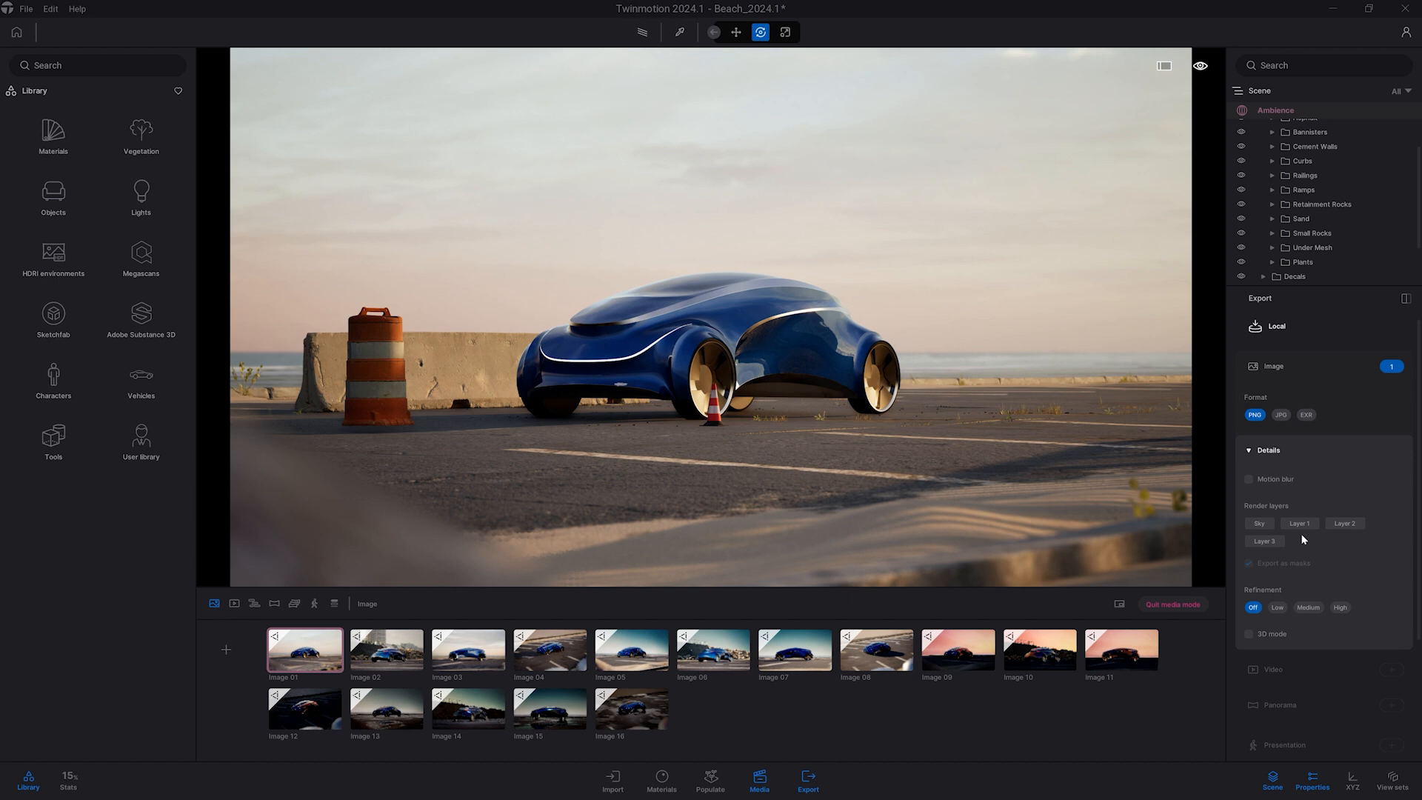
mouse_move(1352, 548)
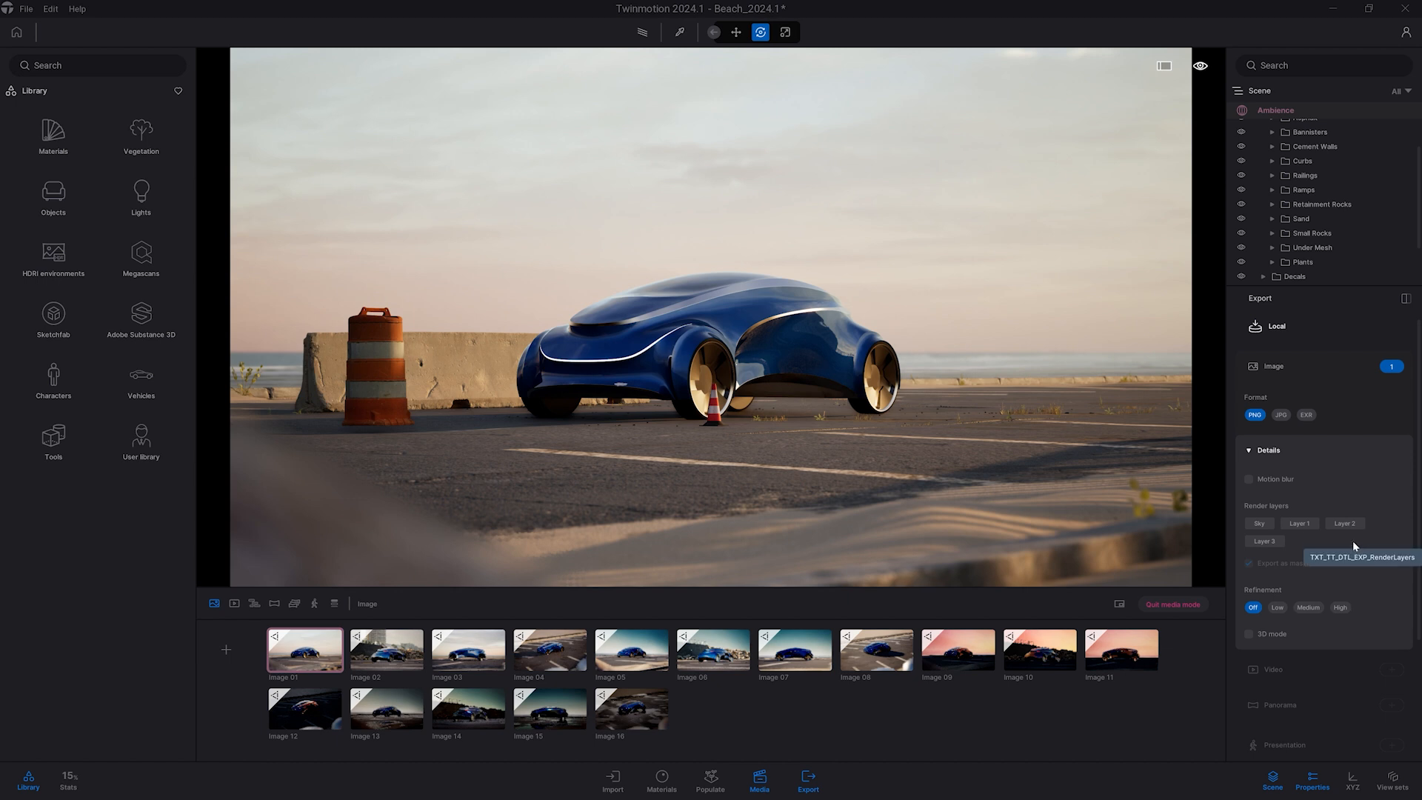
mouse_move(1288, 549)
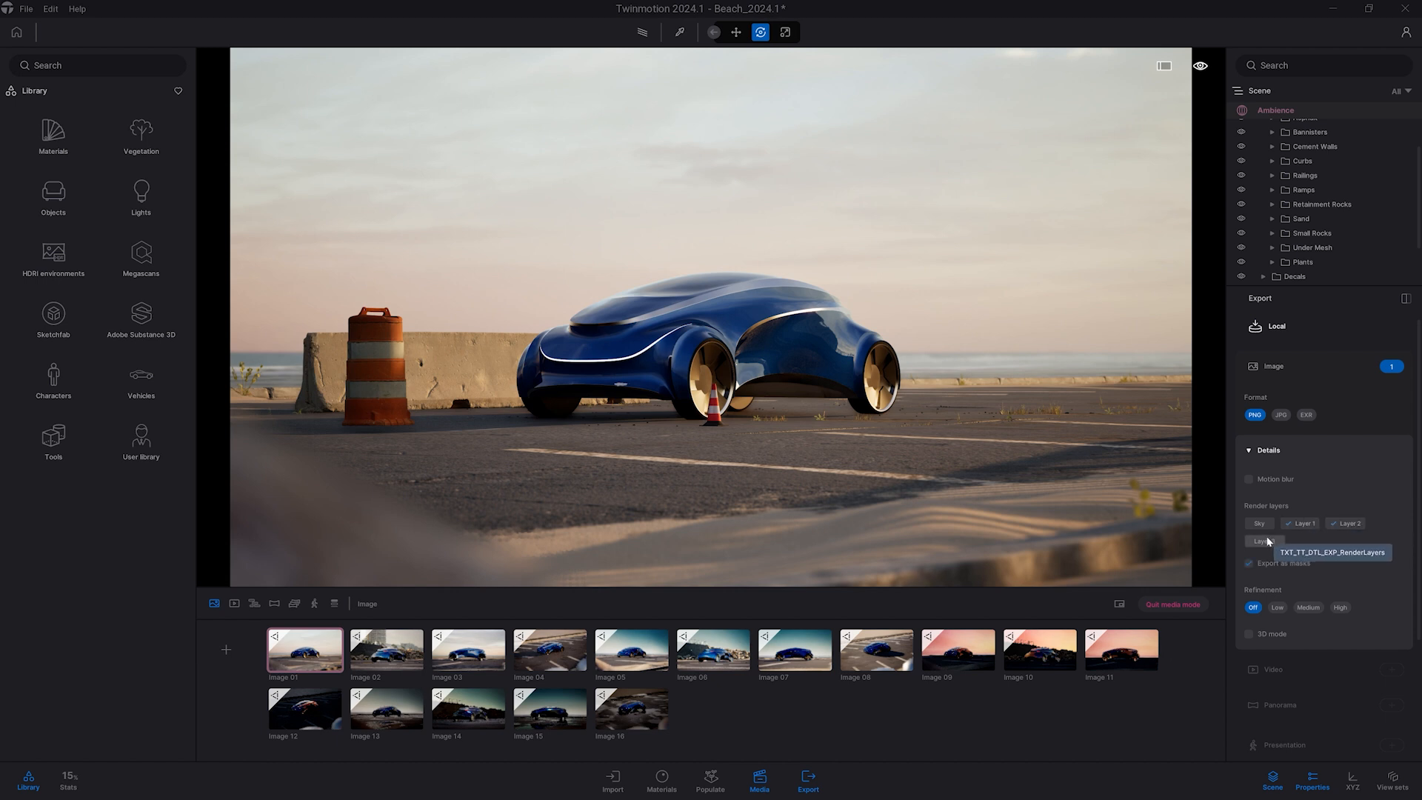
click(1265, 540)
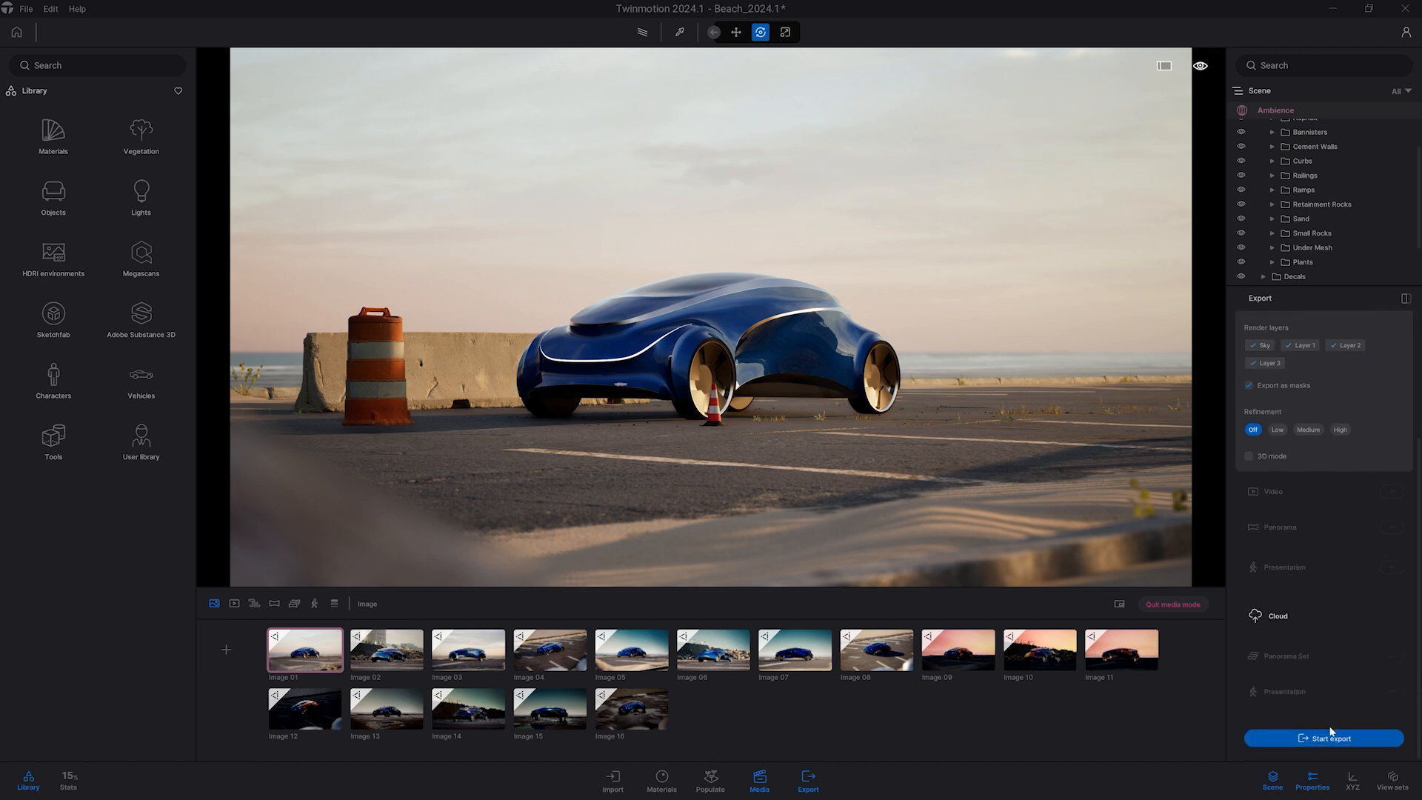
Start exporting Image 01 with its Sky and Layer 1–3 masks.
click(1322, 737)
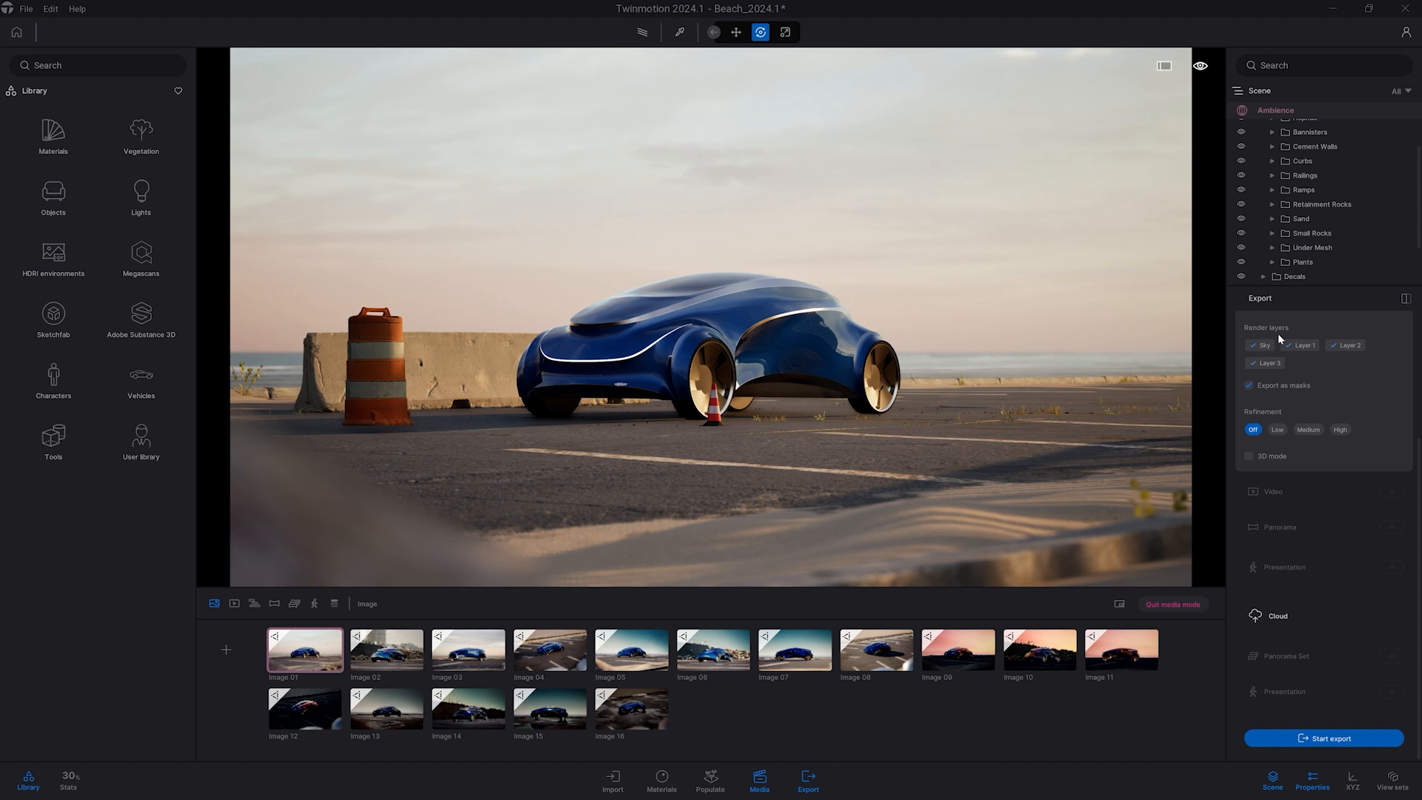
mouse_move(1386, 373)
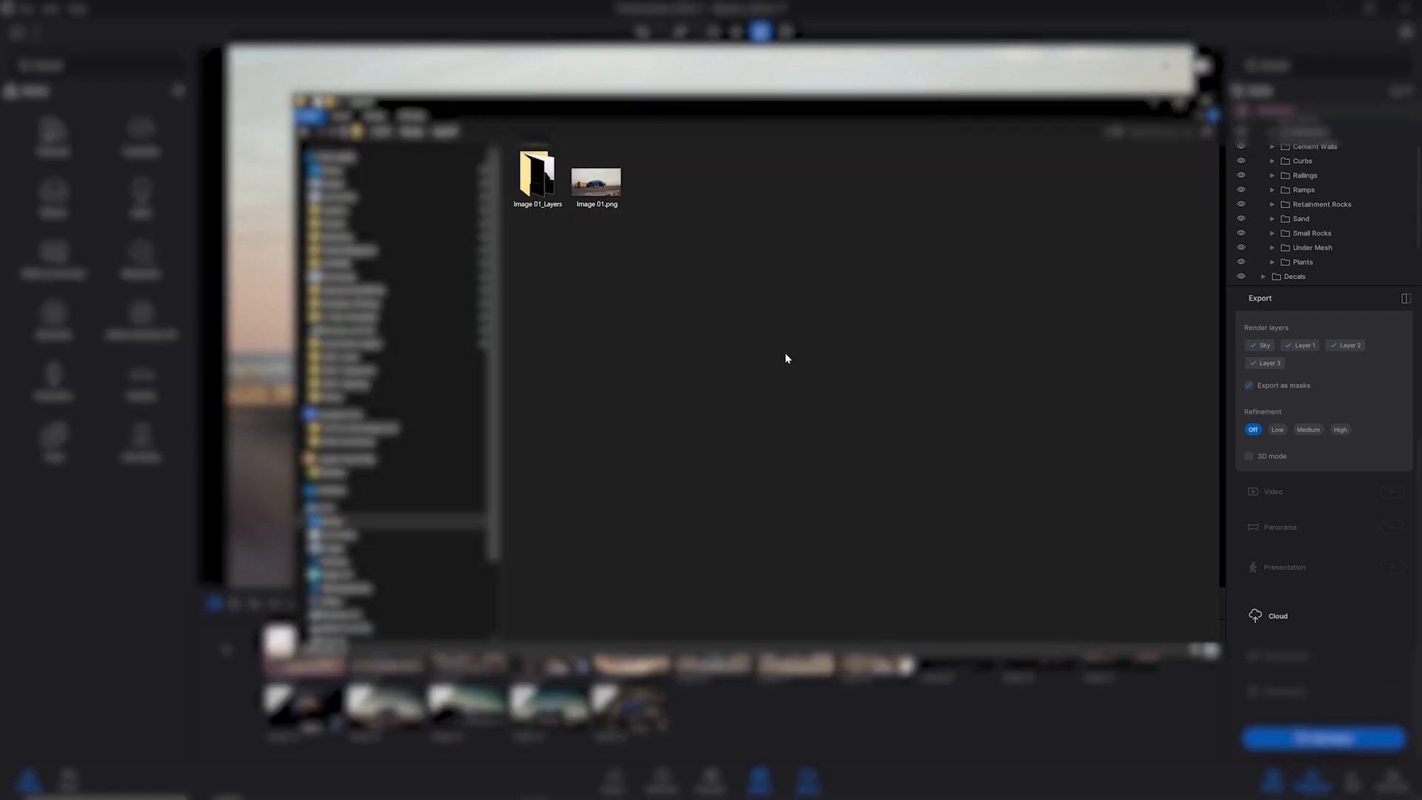
Open Image 01.png, then Image 01_Layer1.png from the Image 01_Layers folder.
click(597, 177)
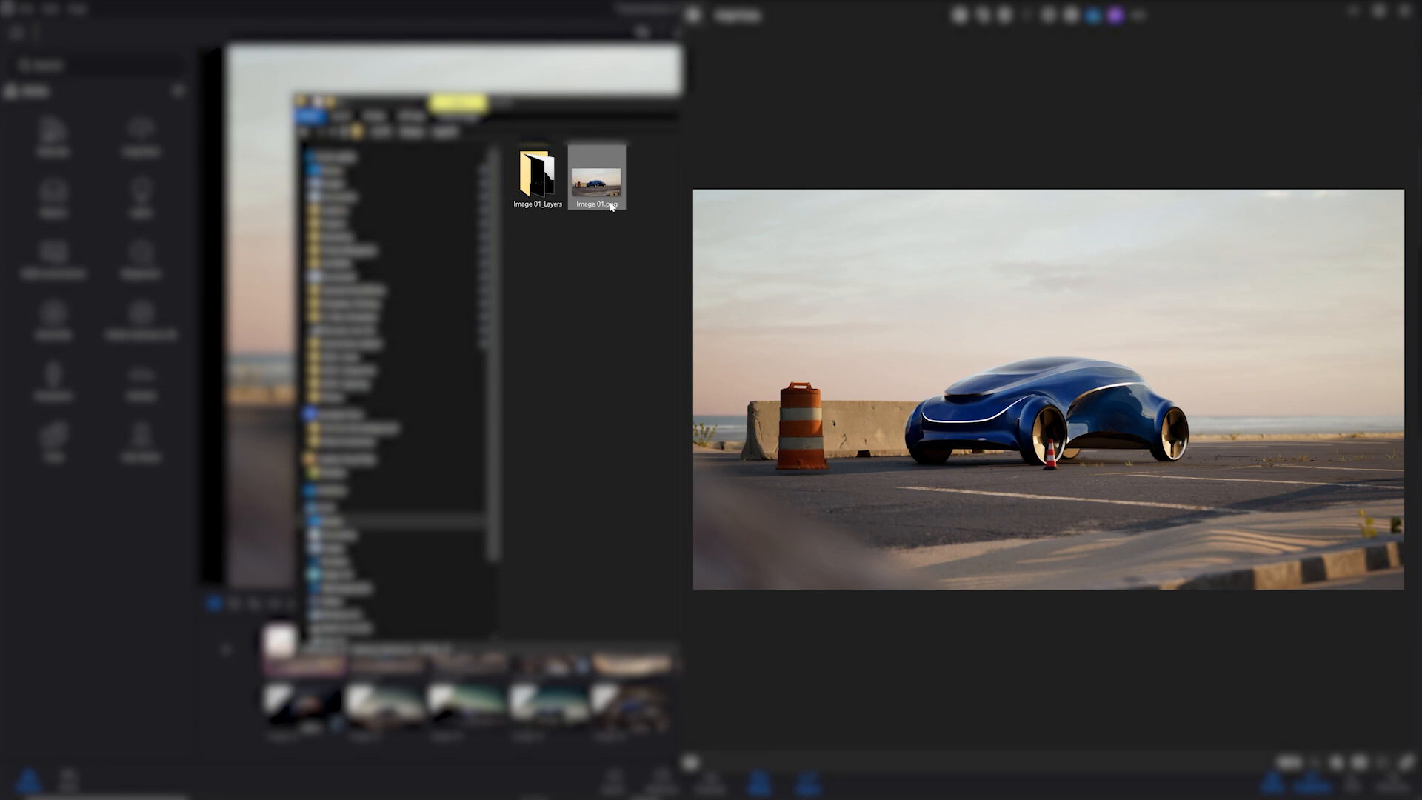
double_click(537, 173)
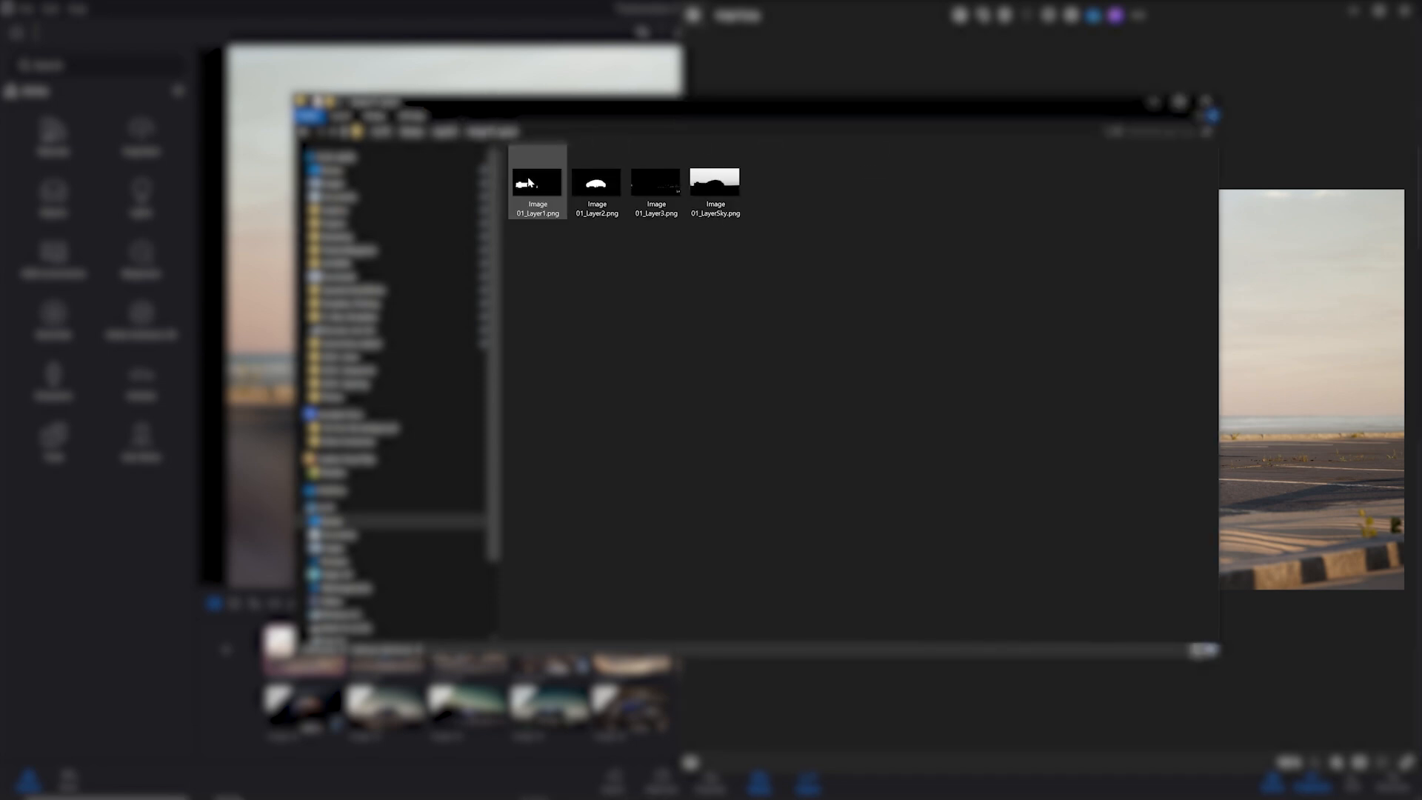
mouse_move(535, 191)
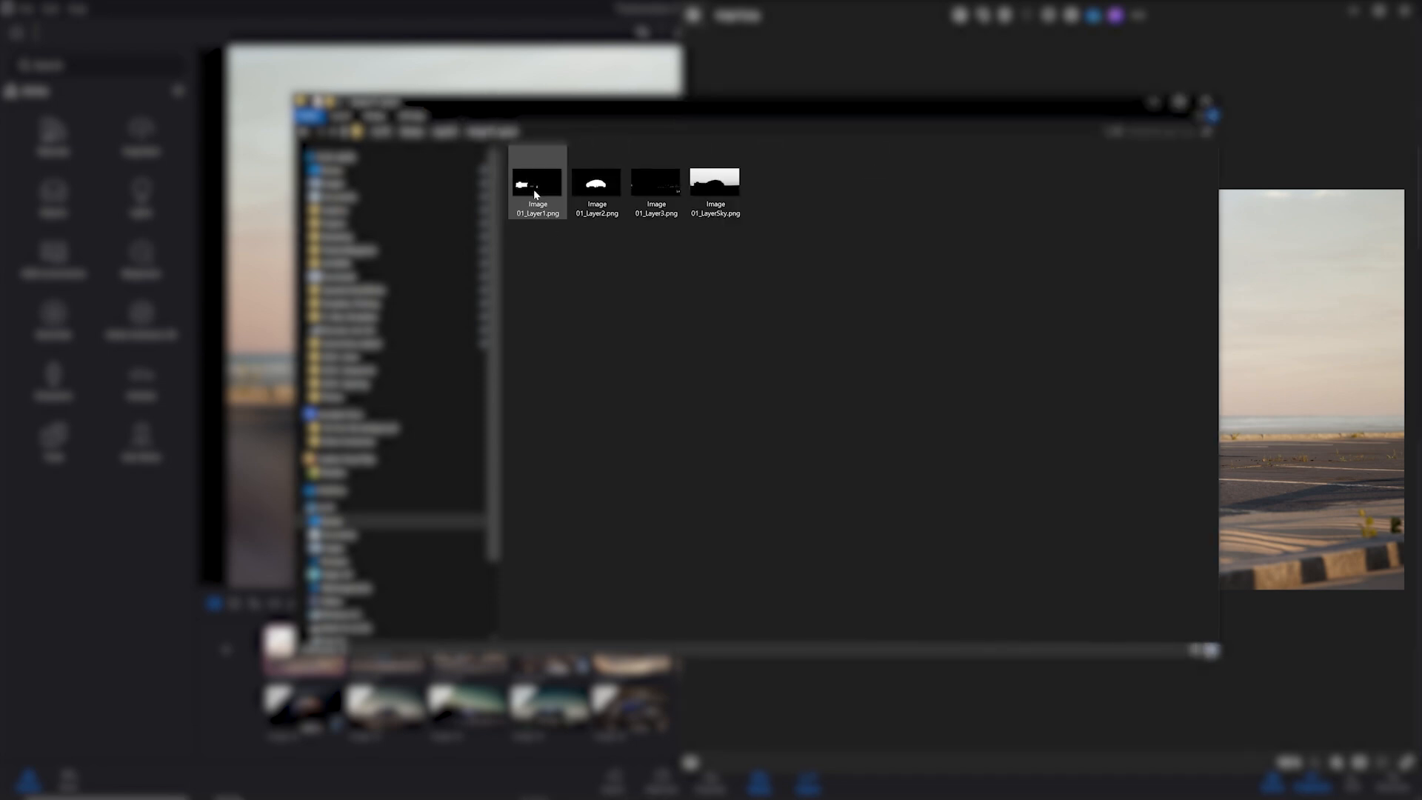
double_click(536, 181)
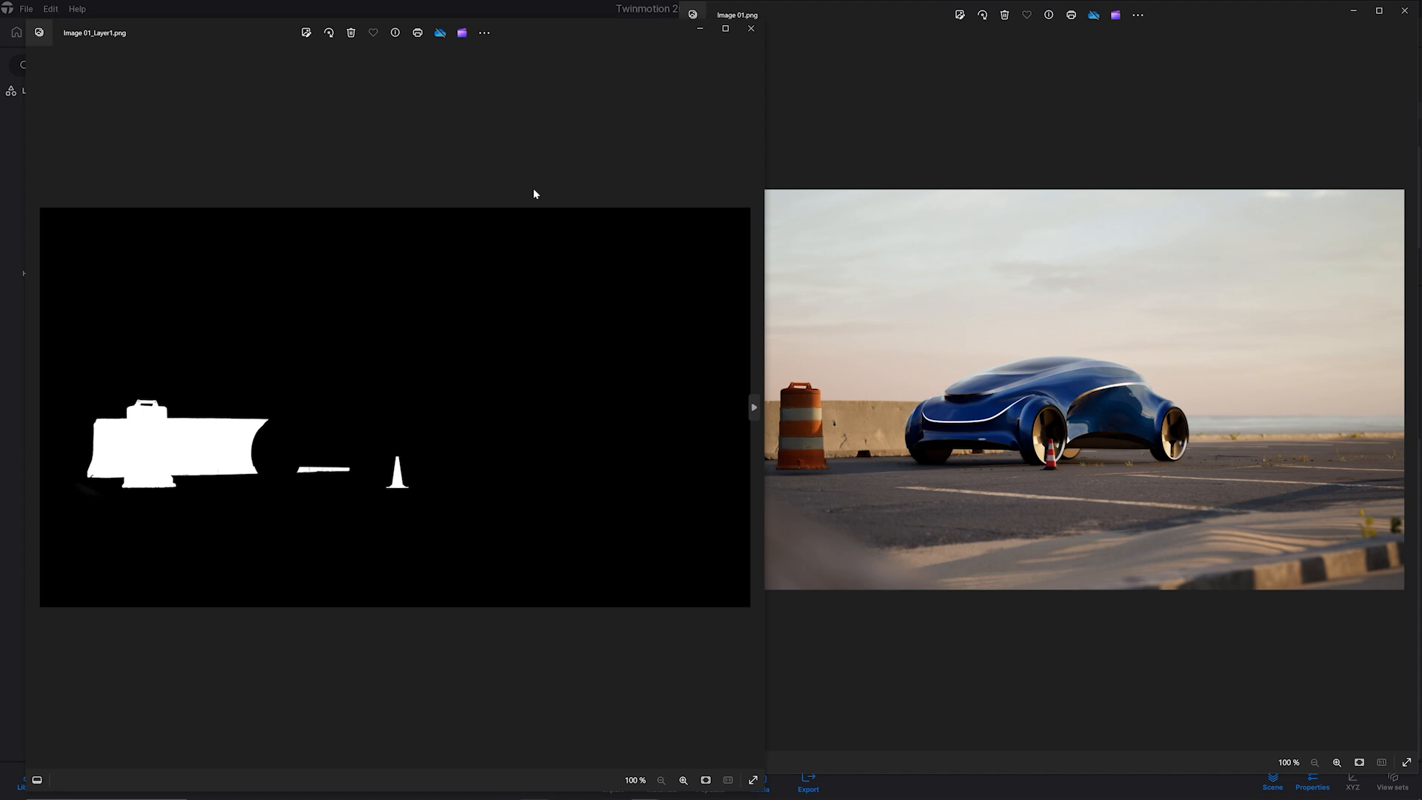
mouse_move(334, 516)
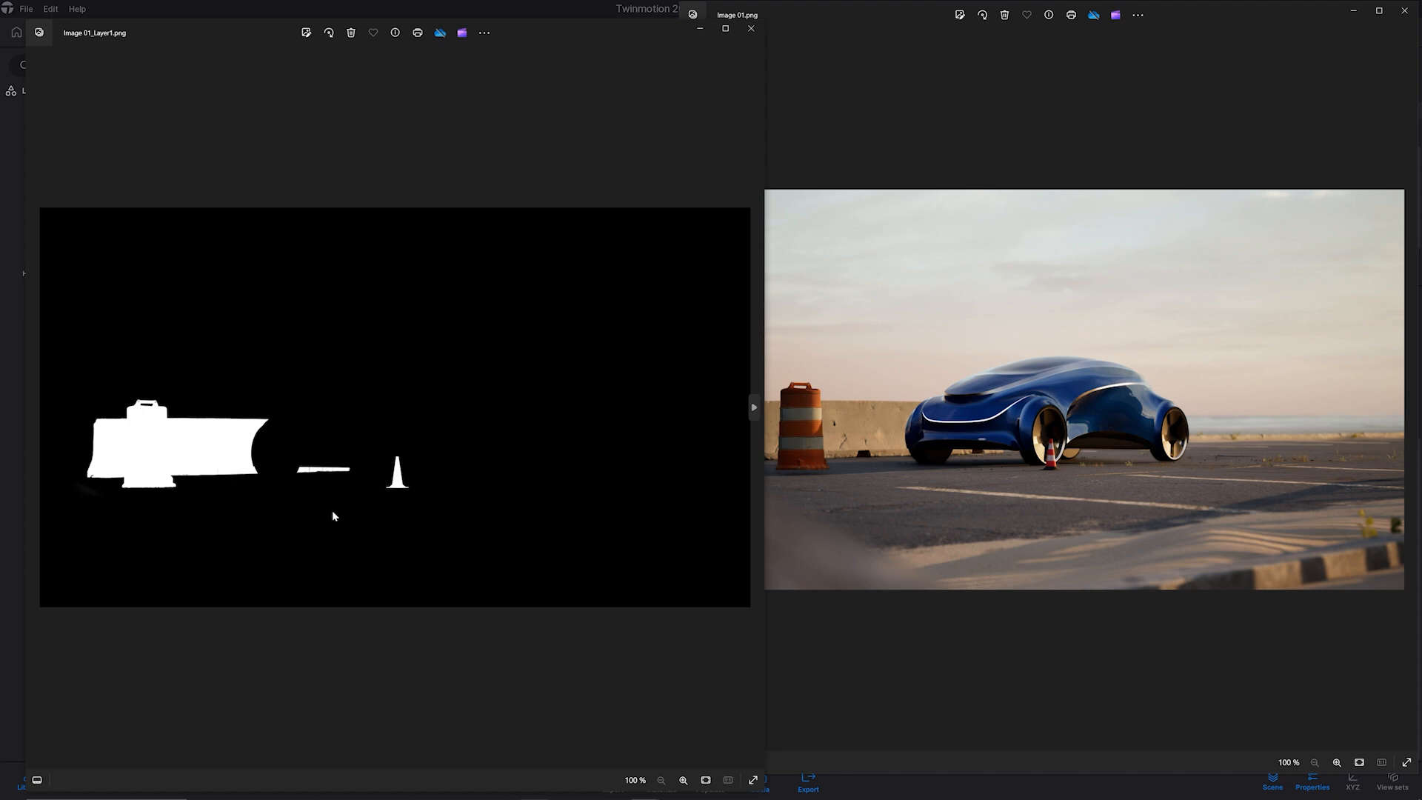